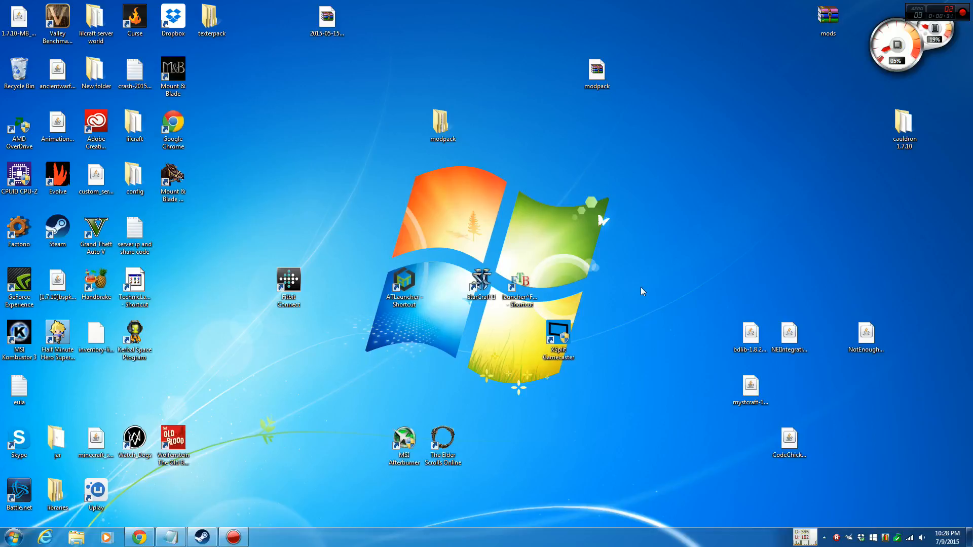
{"action": "mouse_move", "coordinate": [139, 537]}
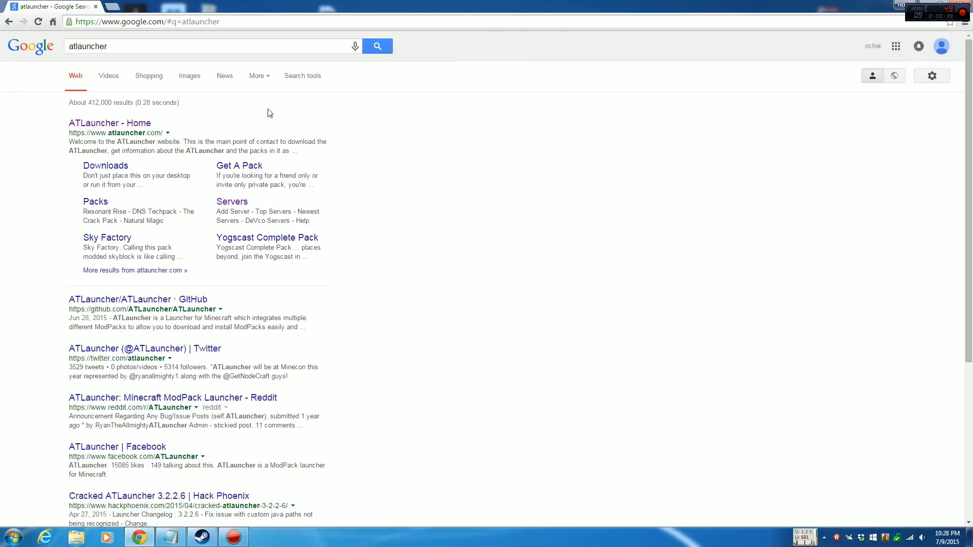
- Search Google for atlauncher and open the 'ATLauncher - Home' result
{"action": "left_click", "coordinate": [74, 46]}
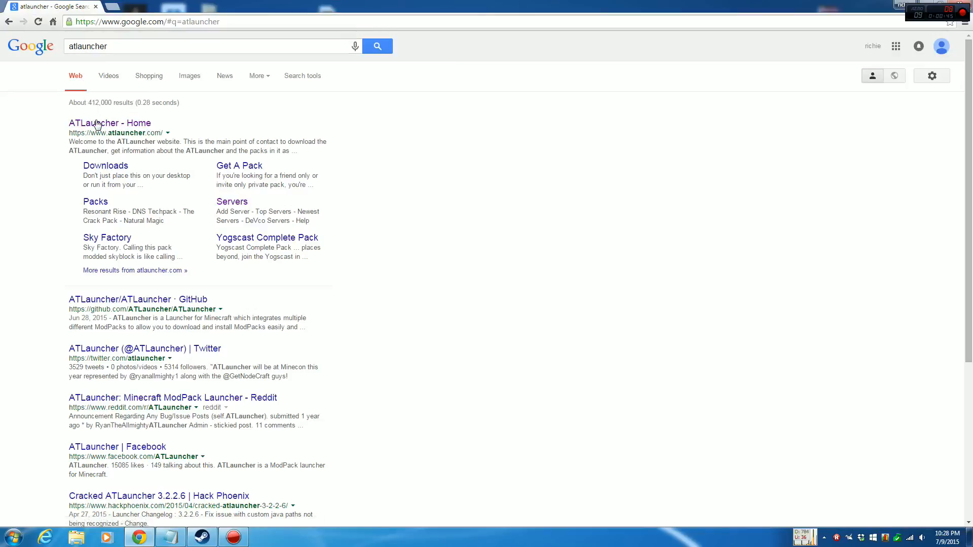
{"action": "left_click", "coordinate": [109, 122]}
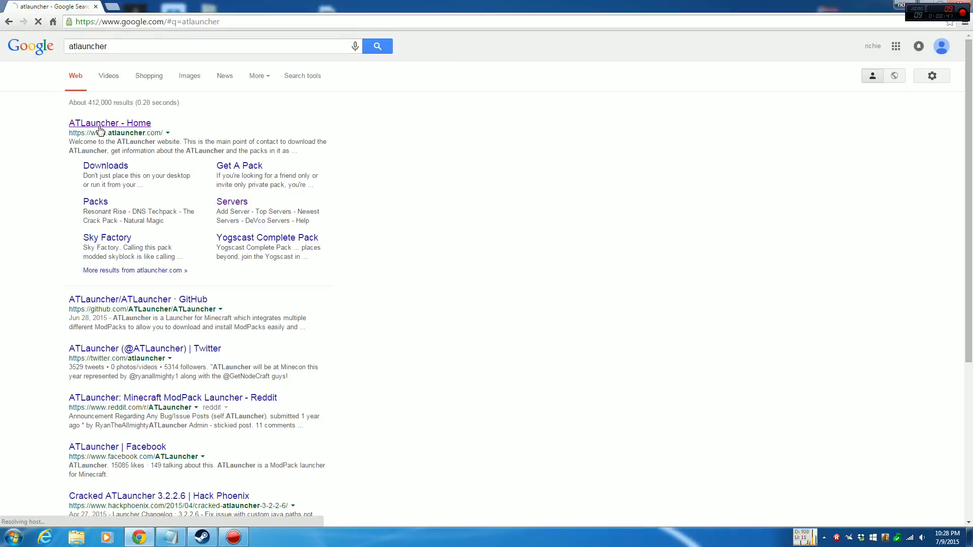
- Go to the ATLauncher Downloads page and scroll to the Windows (.exe) download option
{"action": "left_click", "coordinate": [109, 123]}
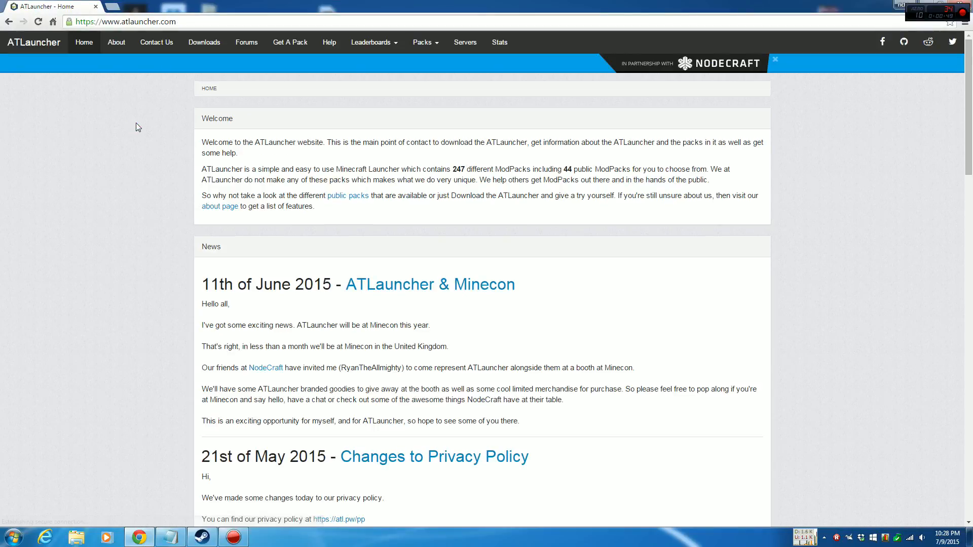
{"action": "mouse_move", "coordinate": [388, 134]}
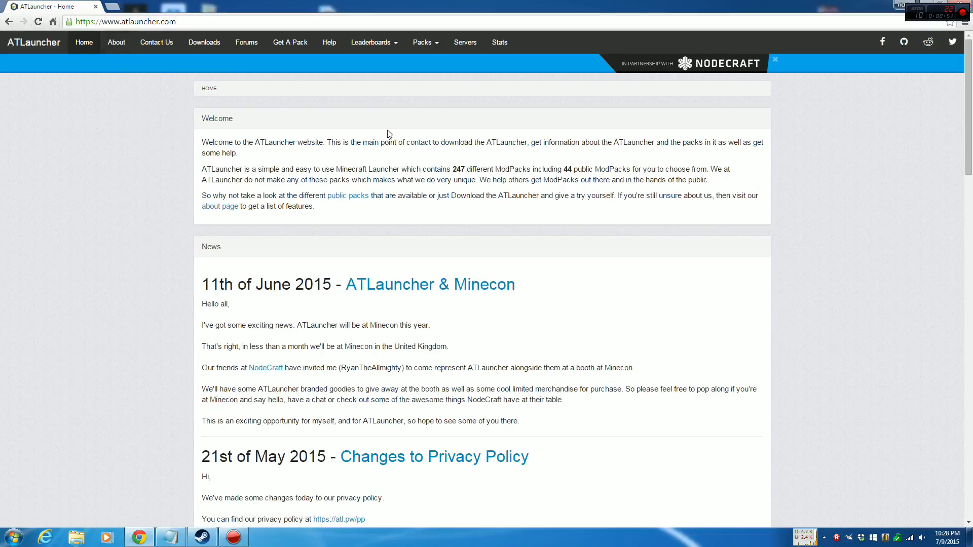
{"action": "mouse_move", "coordinate": [123, 79]}
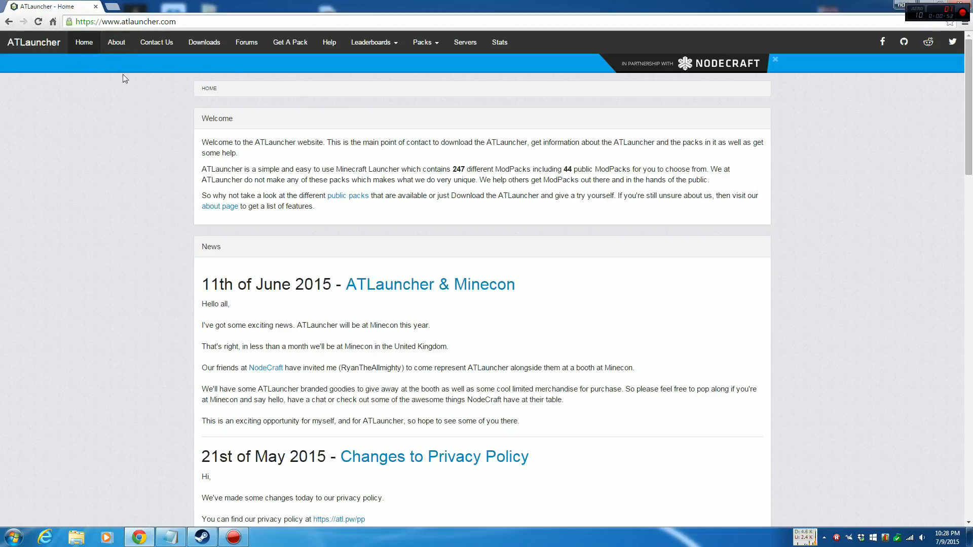
{"action": "left_click", "coordinate": [204, 43]}
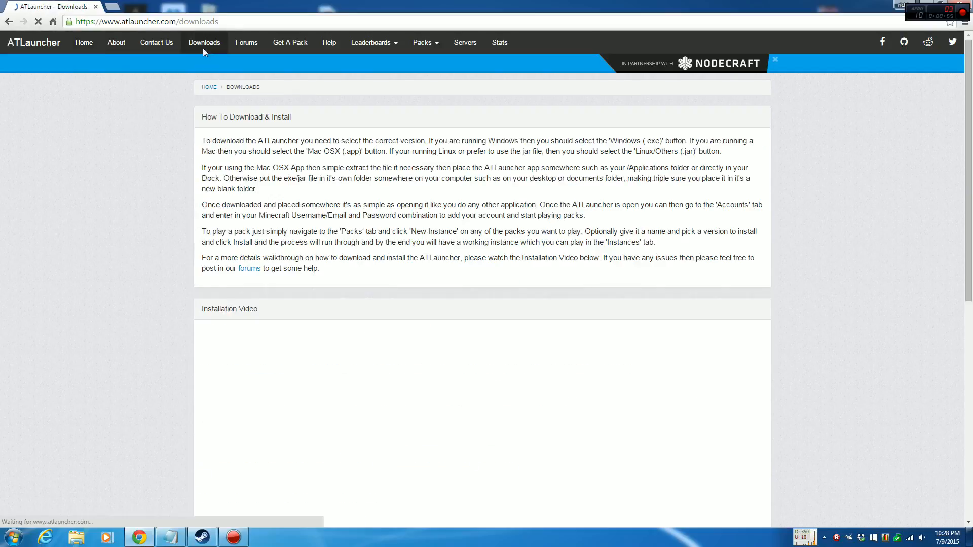
{"action": "scroll", "scroll_direction": "down", "scroll_amount": 3}
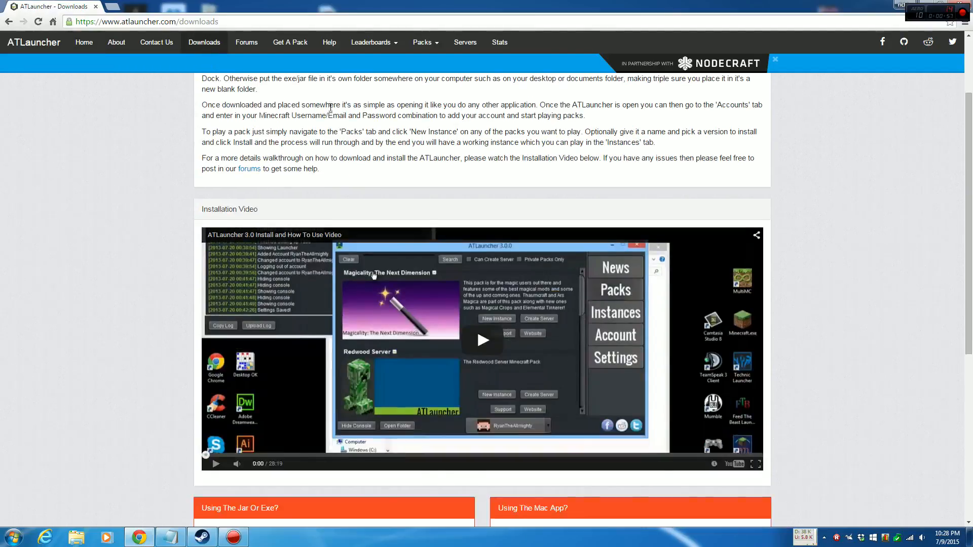
{"action": "scroll", "scroll_direction": "down", "scroll_amount": 3}
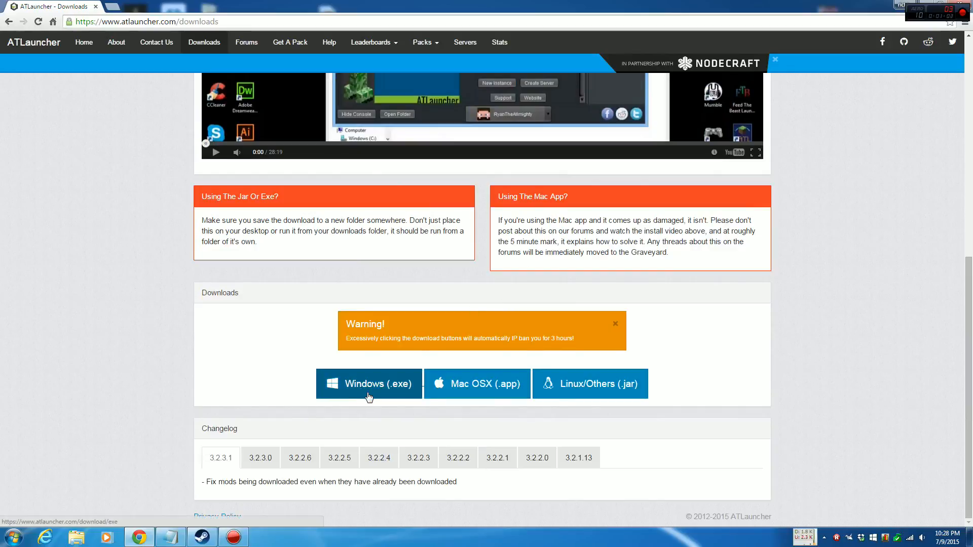
{"action": "mouse_move", "coordinate": [464, 396]}
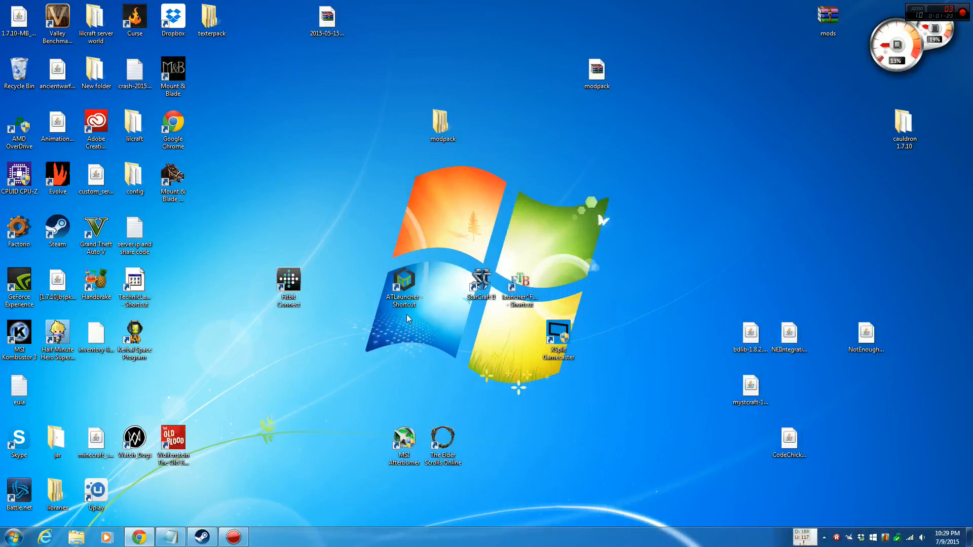
{"action": "mouse_move", "coordinate": [265, 140]}
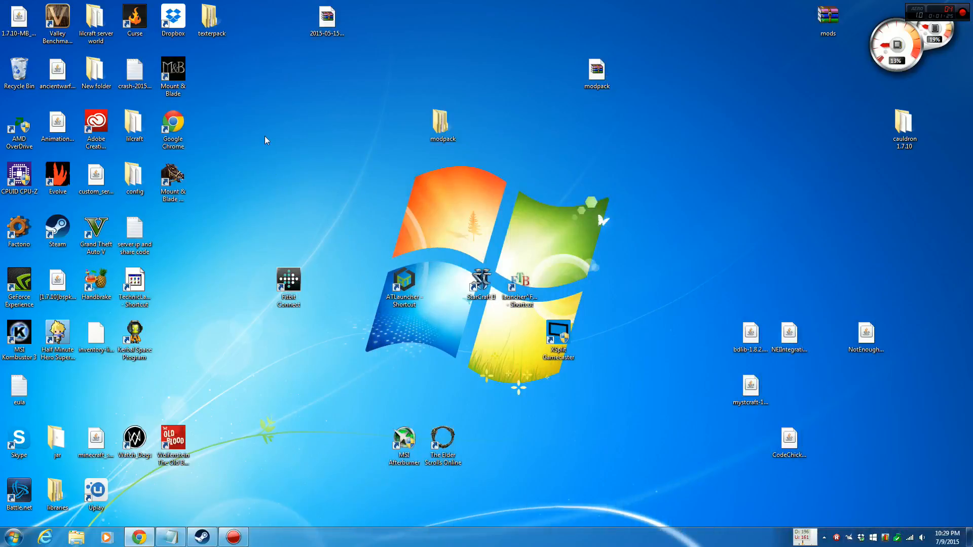
{"action": "mouse_move", "coordinate": [105, 378]}
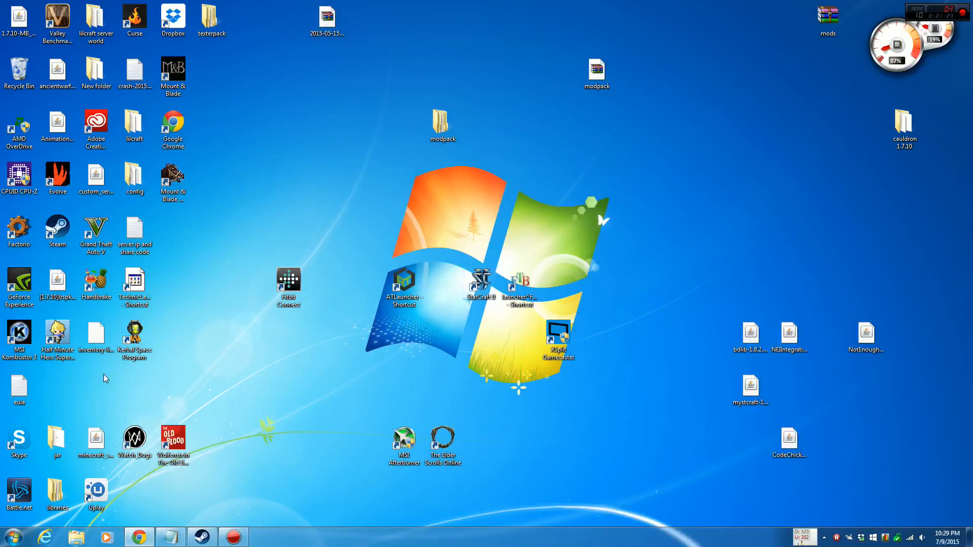
- Start ATLauncher from its desktop shortcut
{"action": "double_click", "coordinate": [403, 283]}
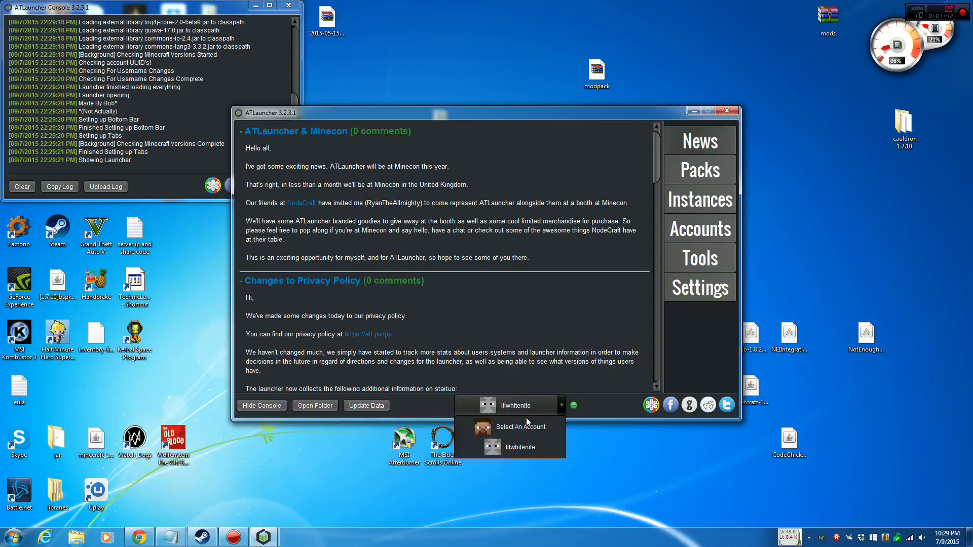
{"action": "mouse_move", "coordinate": [700, 287]}
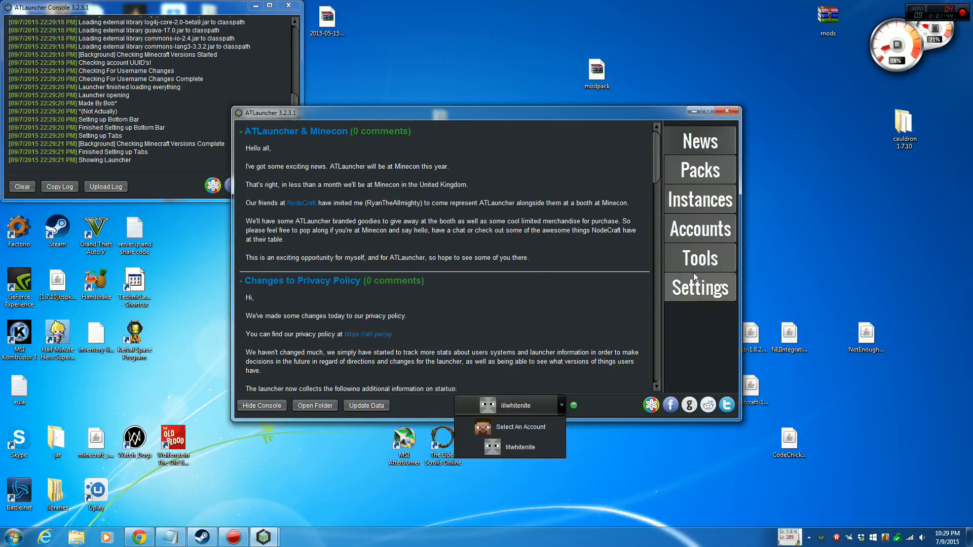
- Go through Tools to the Accounts section with its empty add-account form
{"action": "left_click", "coordinate": [700, 257]}
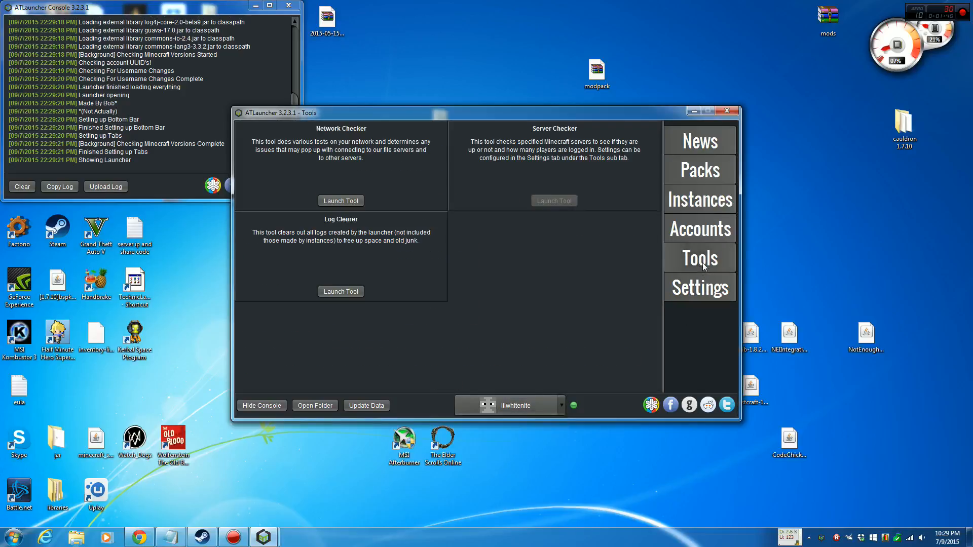
{"action": "left_click", "coordinate": [700, 228]}
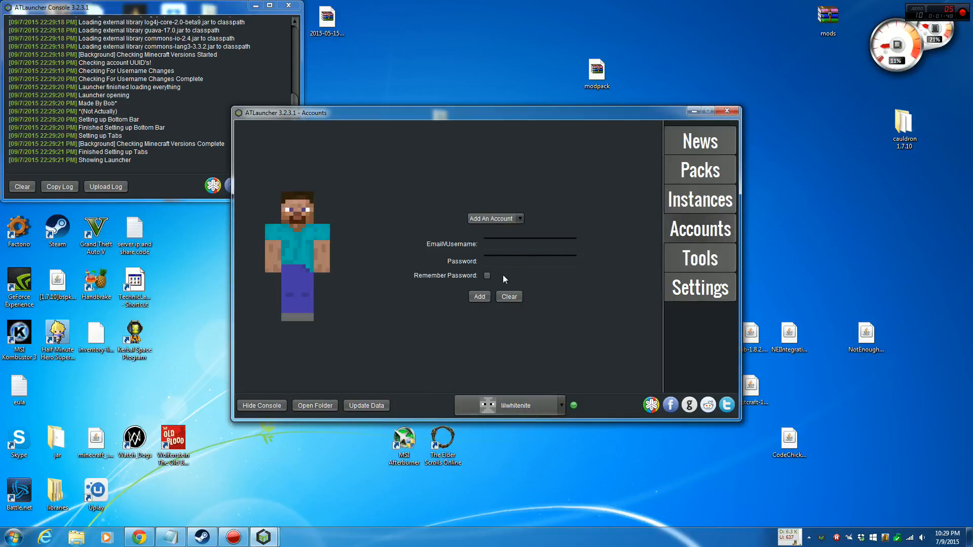
{"action": "left_click", "coordinate": [519, 218]}
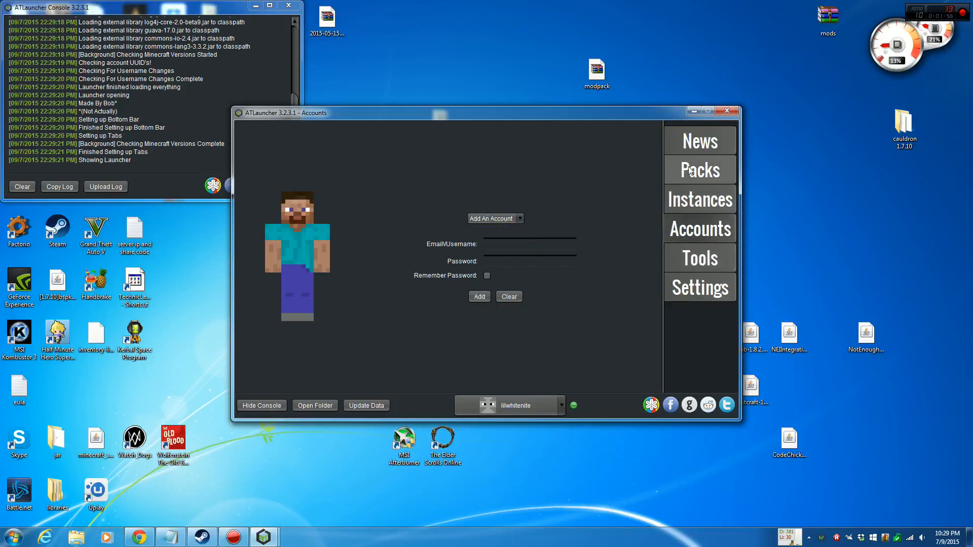
- Show the Packs list where the Resonant Rise pack is listed
{"action": "left_click", "coordinate": [699, 170]}
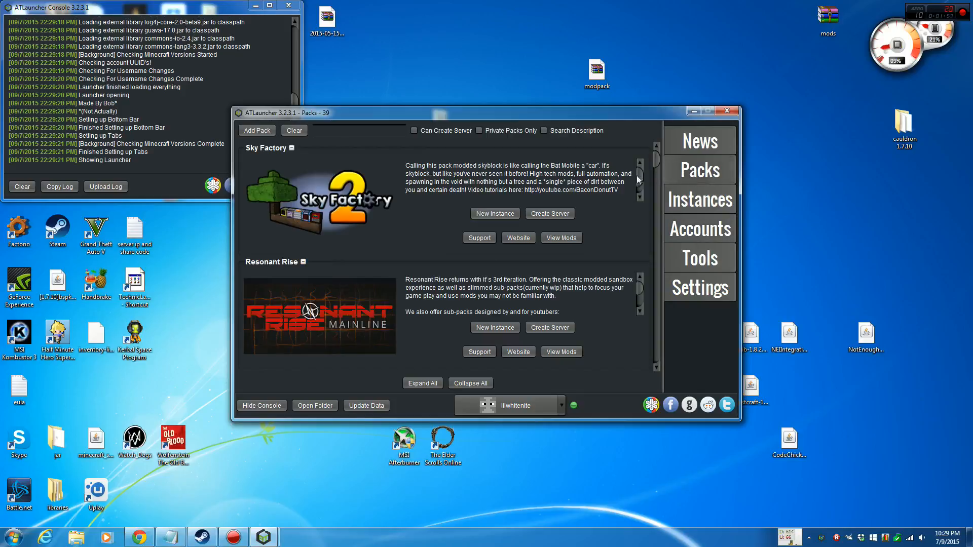
{"action": "mouse_move", "coordinate": [273, 297]}
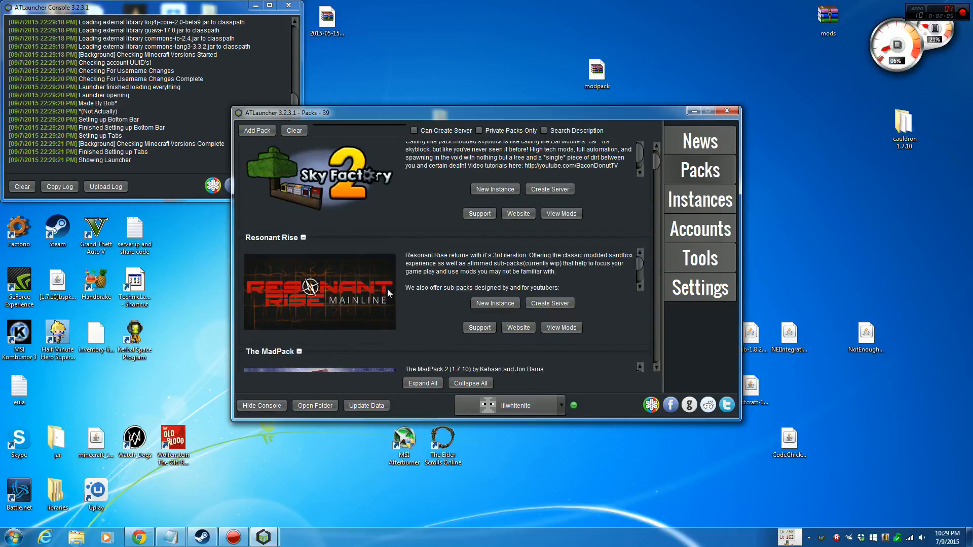
{"action": "mouse_move", "coordinate": [252, 243]}
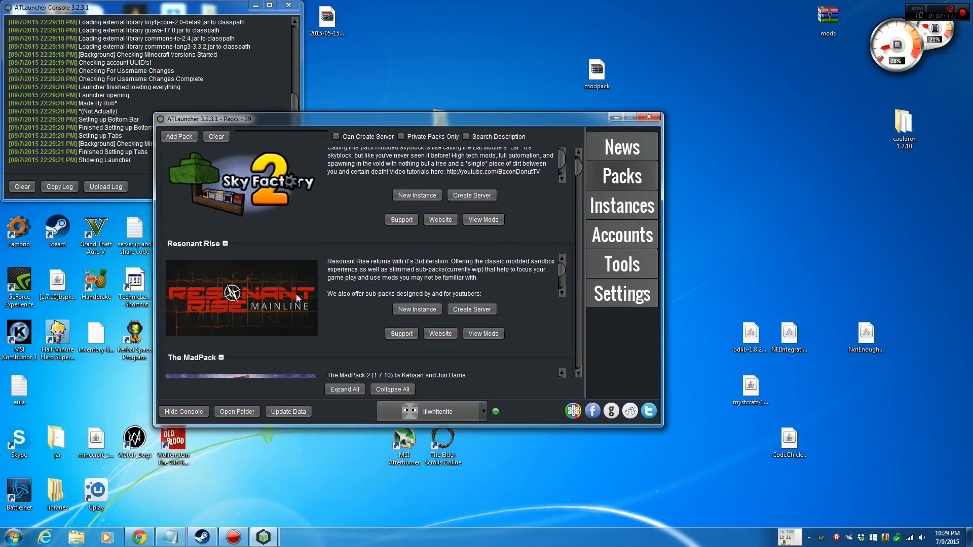
- Install a new Resonant Rise 3.2.7.0-RC instance as 'Resonant Rise 466554', keeping the existing one
{"action": "left_click", "coordinate": [416, 309]}
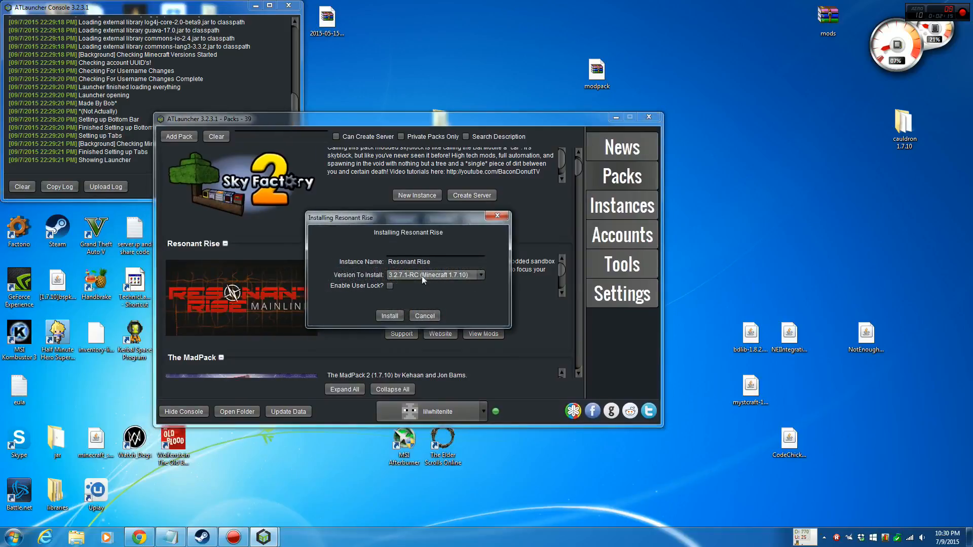
{"action": "mouse_move", "coordinate": [881, 213]}
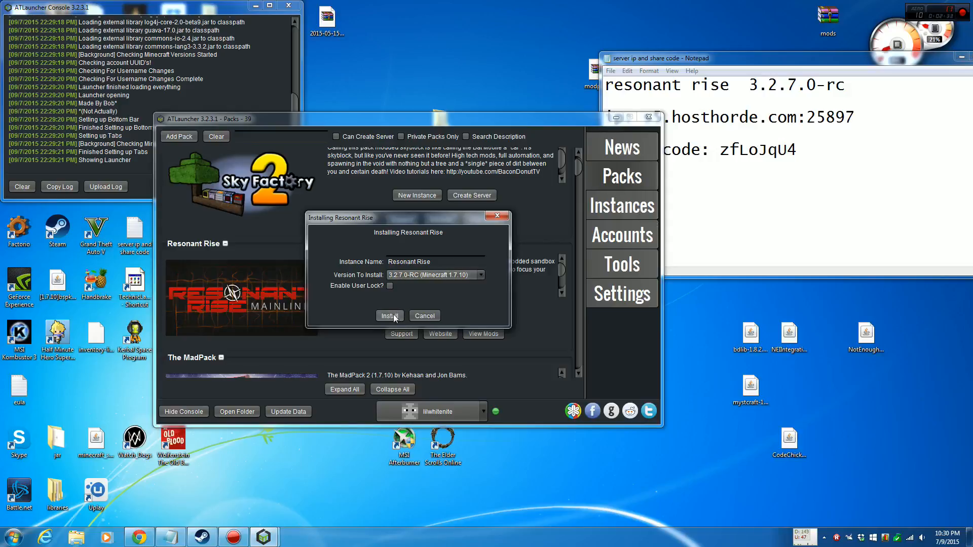
{"action": "left_click", "coordinate": [389, 316]}
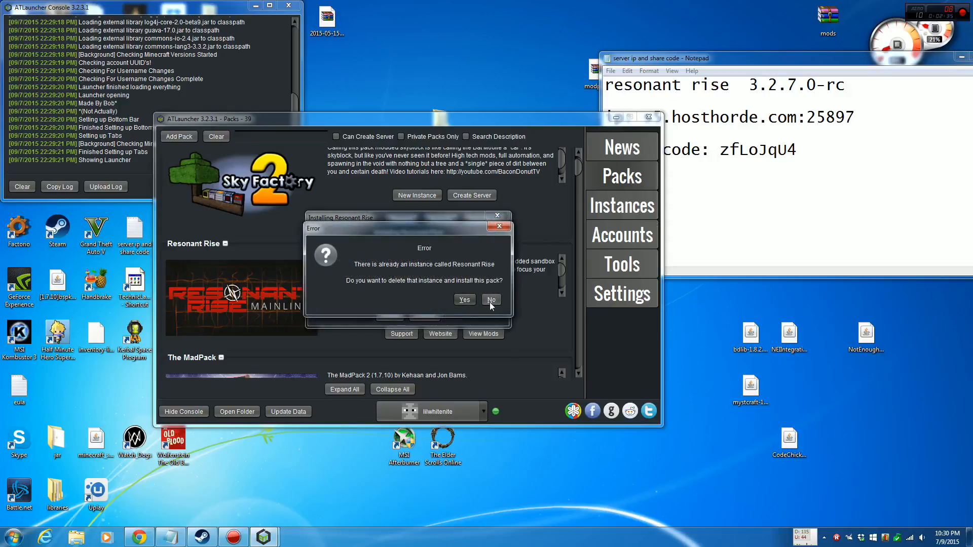
{"action": "left_click", "coordinate": [490, 300]}
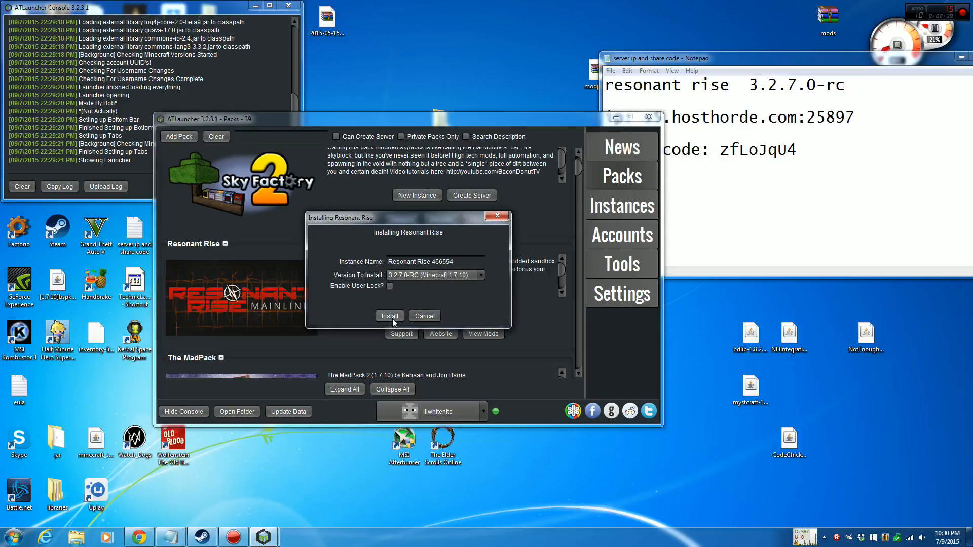
{"action": "left_click", "coordinate": [389, 316]}
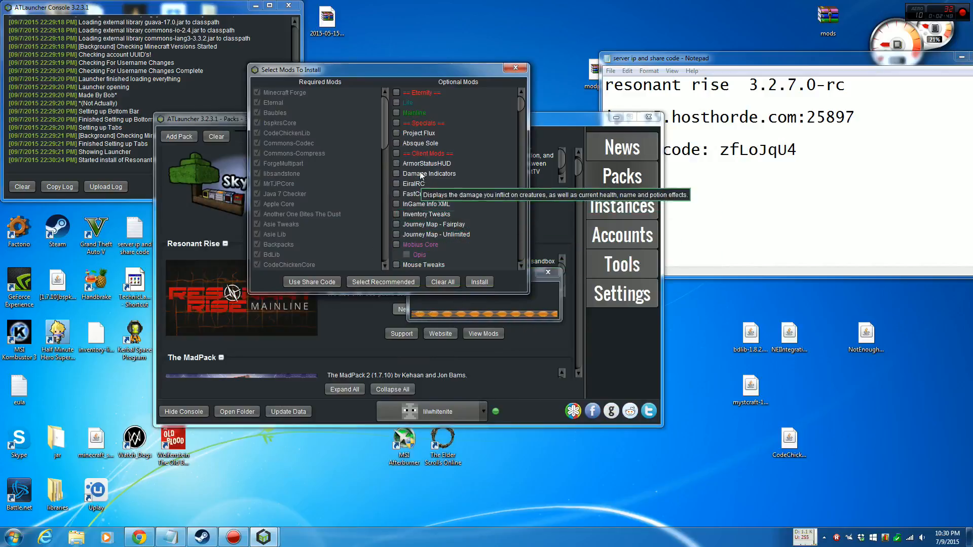
{"action": "mouse_move", "coordinate": [436, 234]}
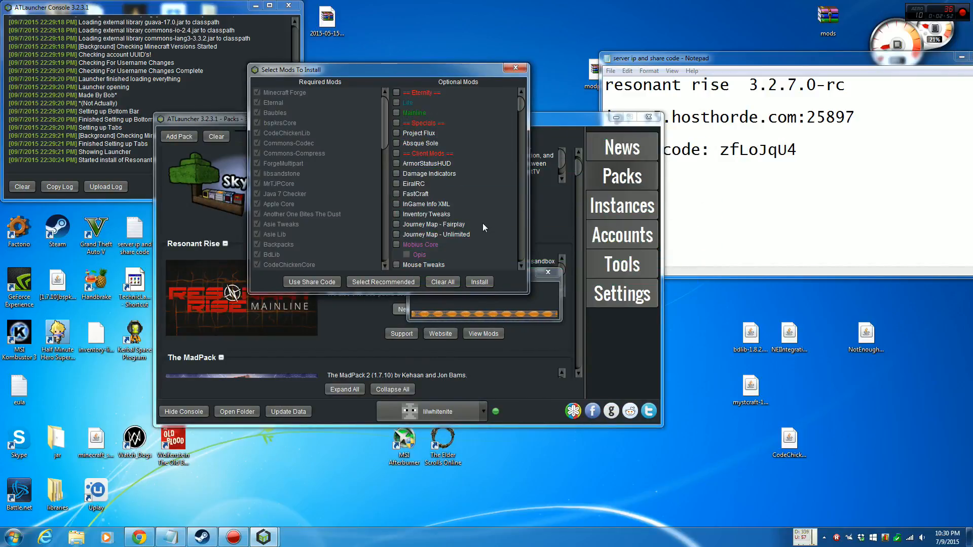
{"action": "mouse_move", "coordinate": [428, 173]}
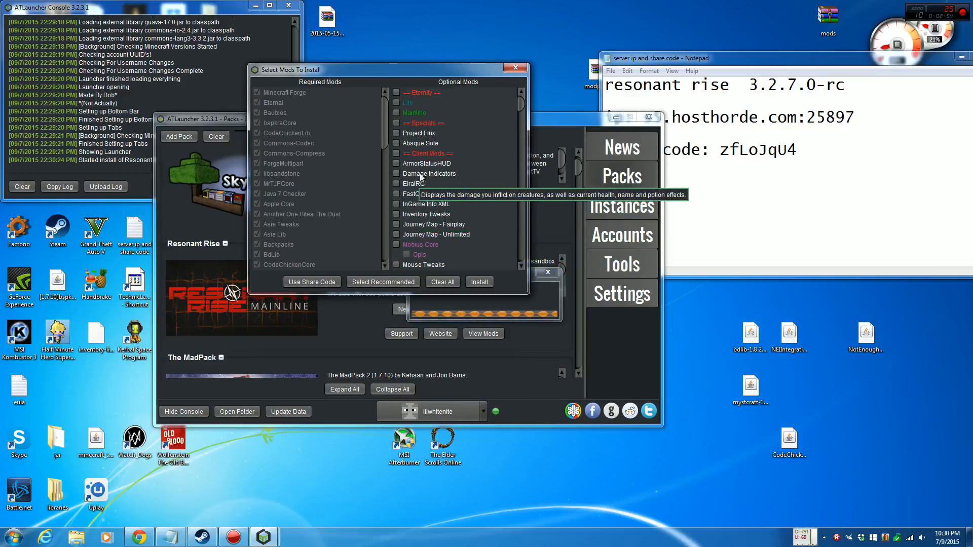
{"action": "mouse_move", "coordinate": [362, 236]}
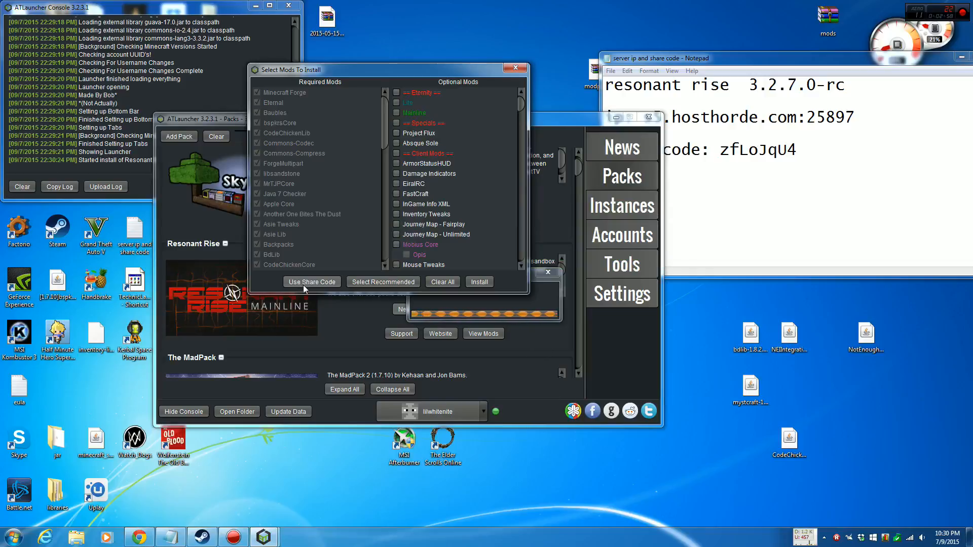
- Choose Use Share Code in the mod selection window
{"action": "left_click", "coordinate": [311, 282]}
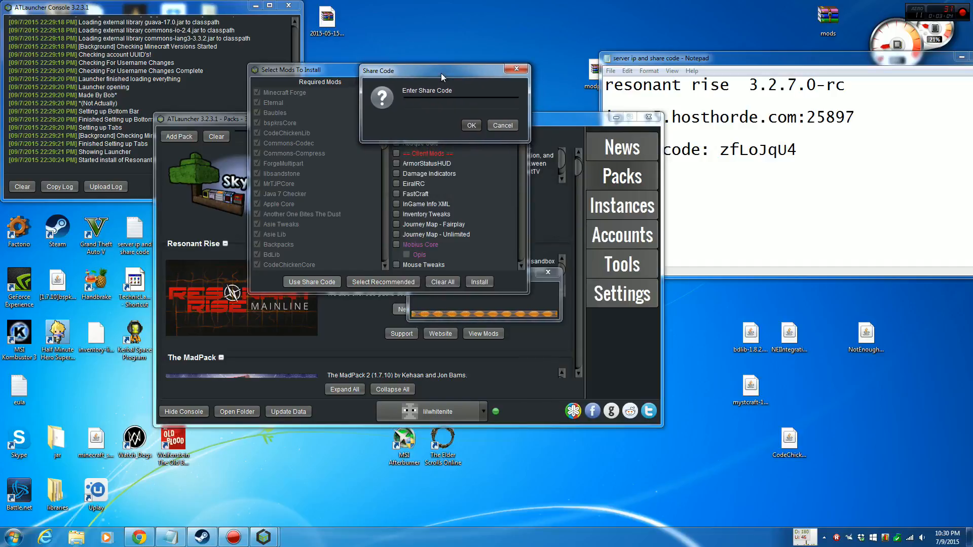
- Copy share code zfLoJqU4 from Notepad and apply it to the Resonant Rise mod selection
{"action": "left_click", "coordinate": [463, 91]}
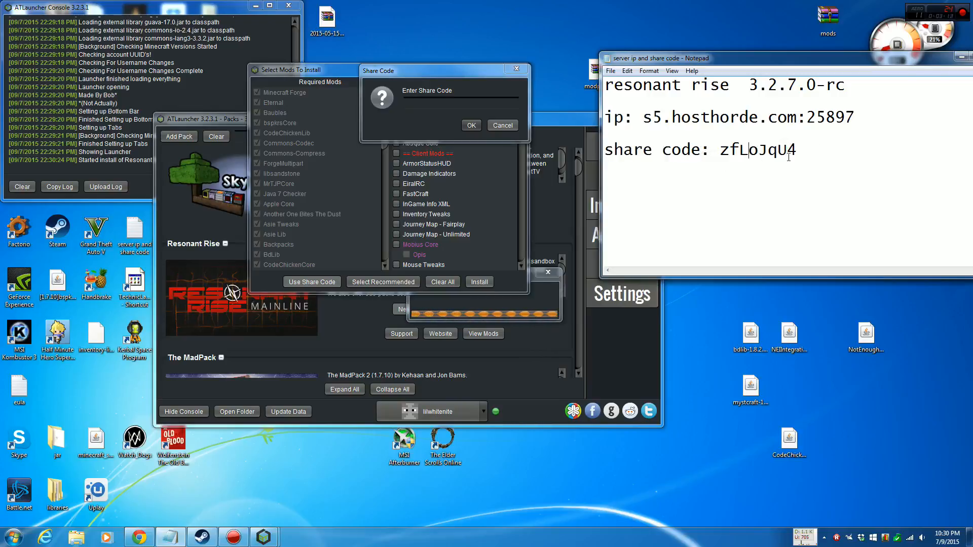
{"action": "double_click", "coordinate": [758, 150]}
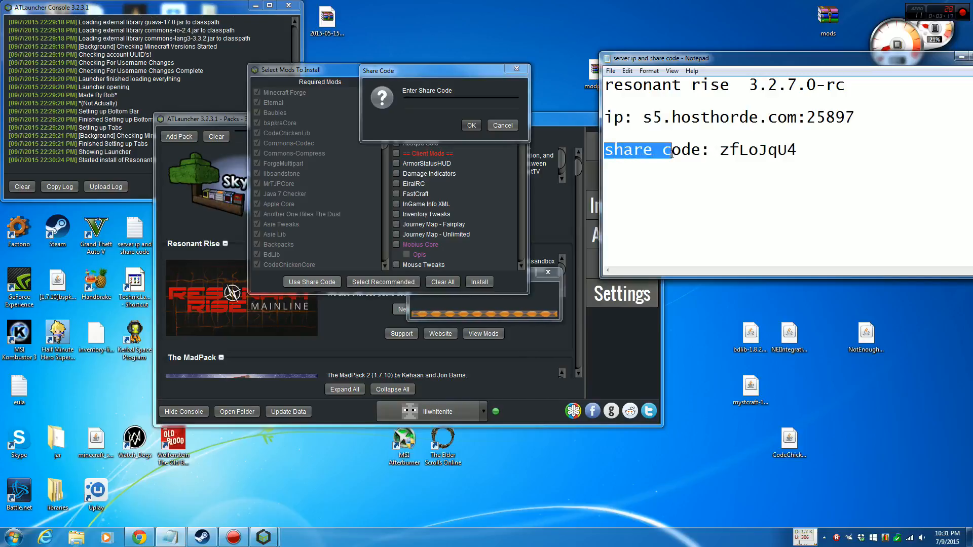
{"action": "left_click_drag", "start_coordinate": [605, 150], "coordinate": [797, 150]}
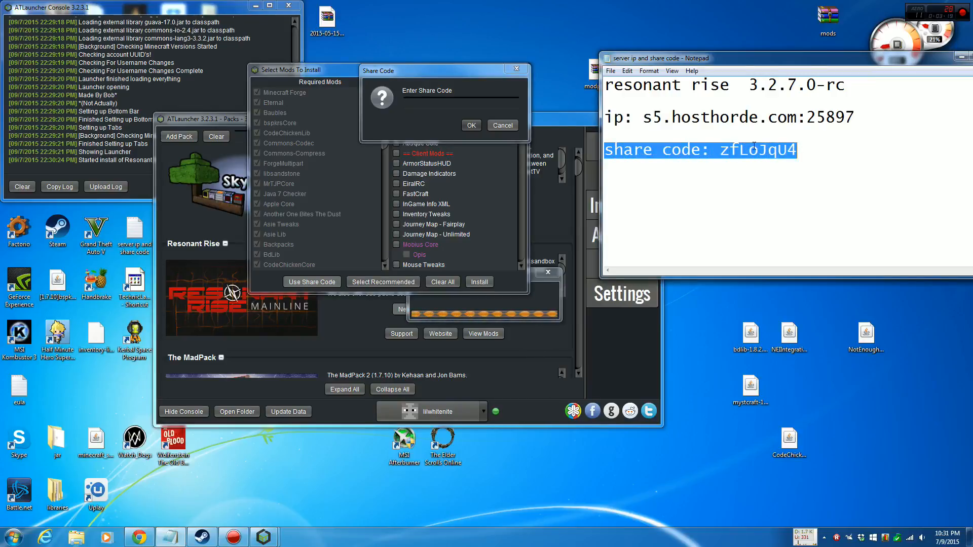
{"action": "left_click", "coordinate": [704, 58]}
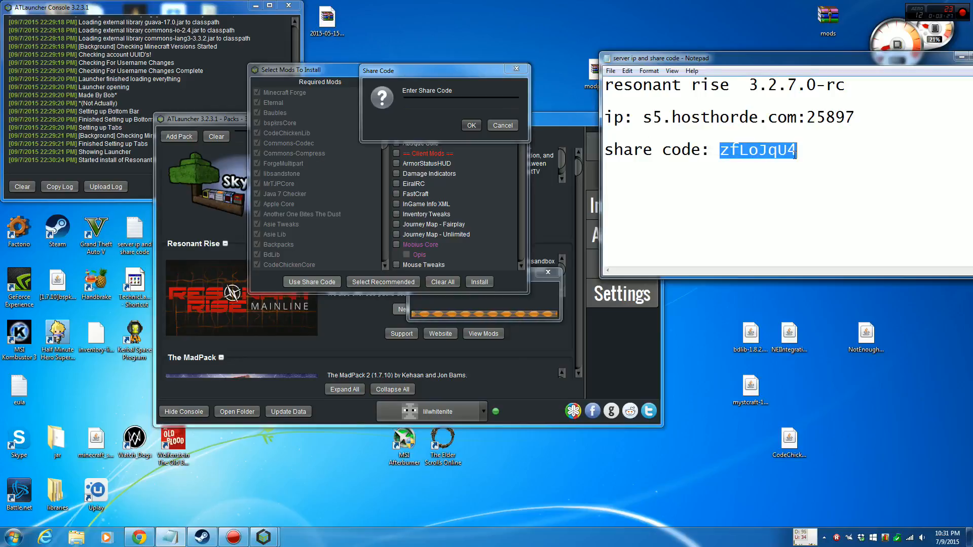
{"action": "mouse_move", "coordinate": [556, 103]}
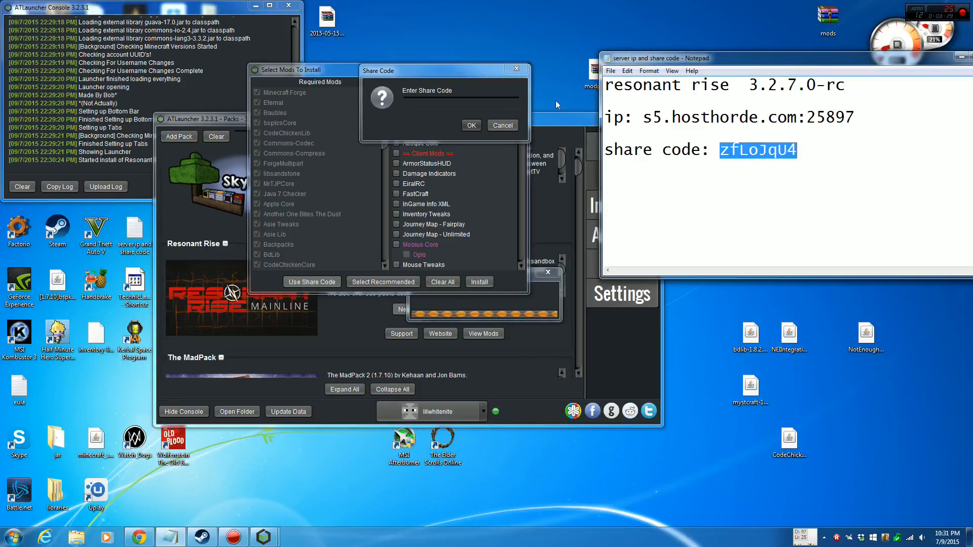
{"action": "type", "text": "zfLoJqU4"}
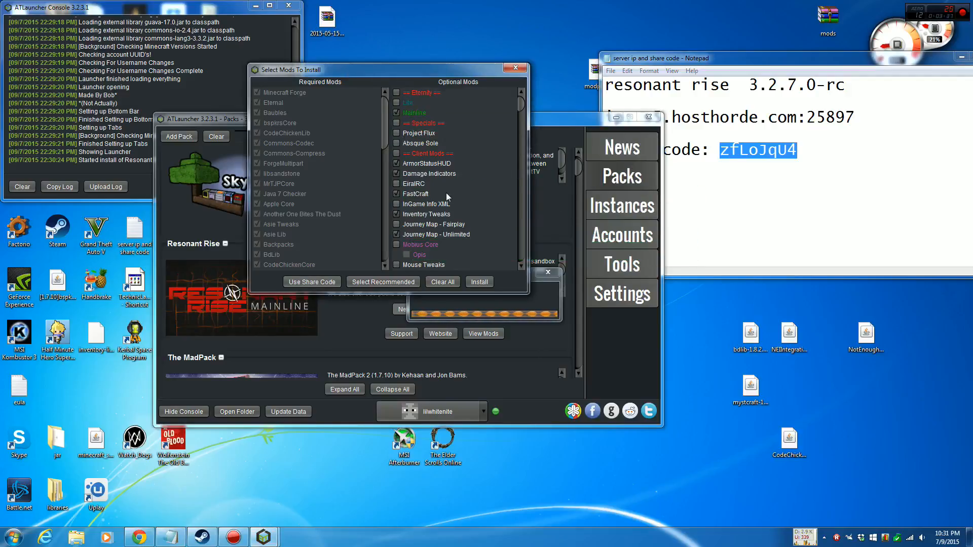
{"action": "scroll", "scroll_direction": "down", "scroll_amount": 3}
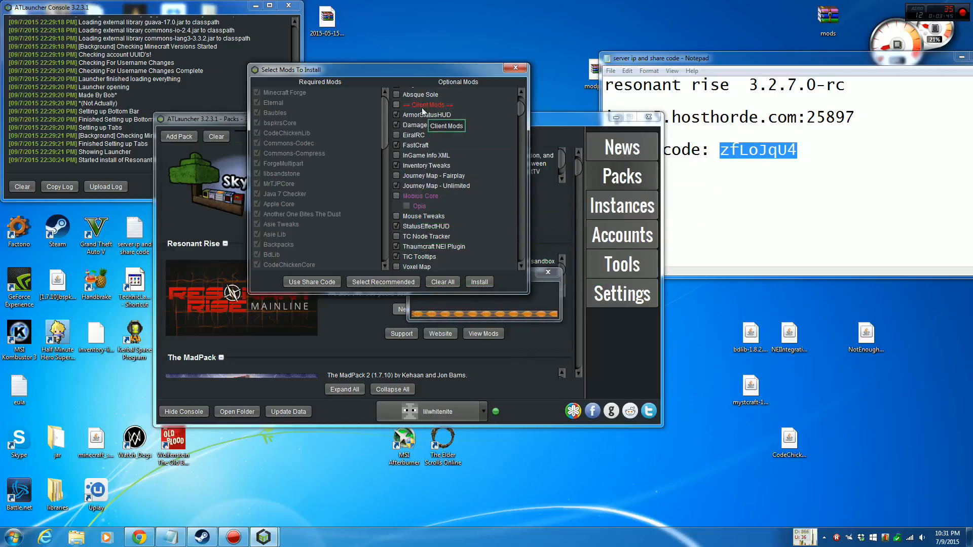
{"action": "mouse_move", "coordinate": [443, 148]}
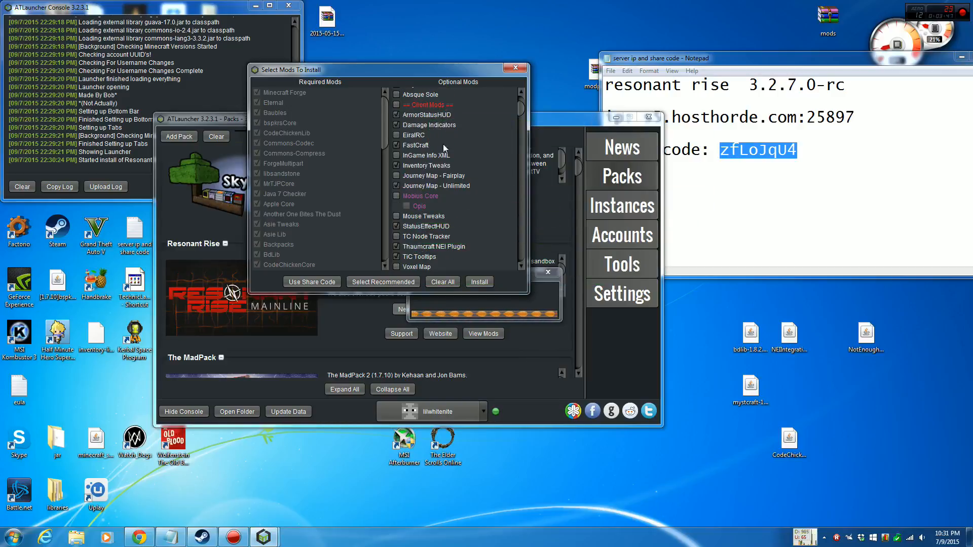
{"action": "mouse_move", "coordinate": [435, 176]}
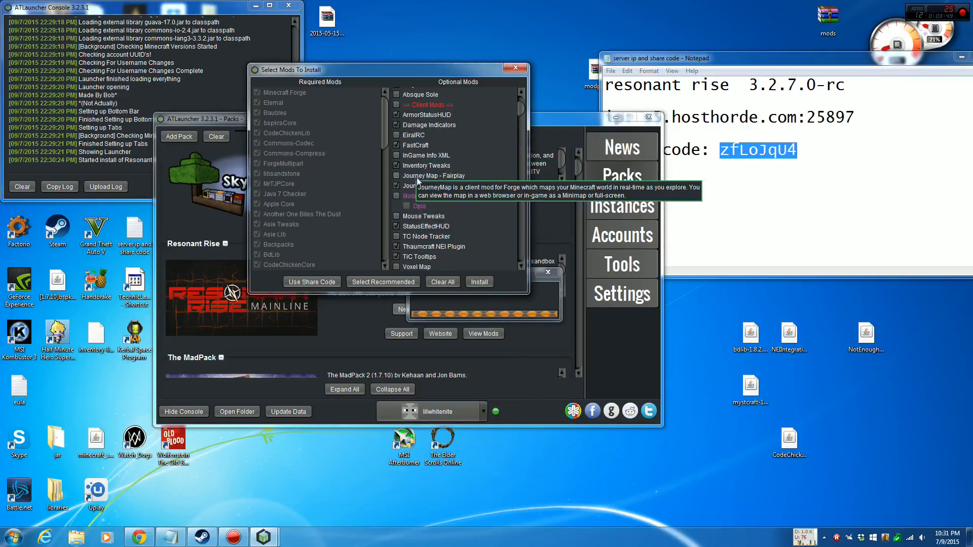
{"action": "mouse_move", "coordinate": [427, 226]}
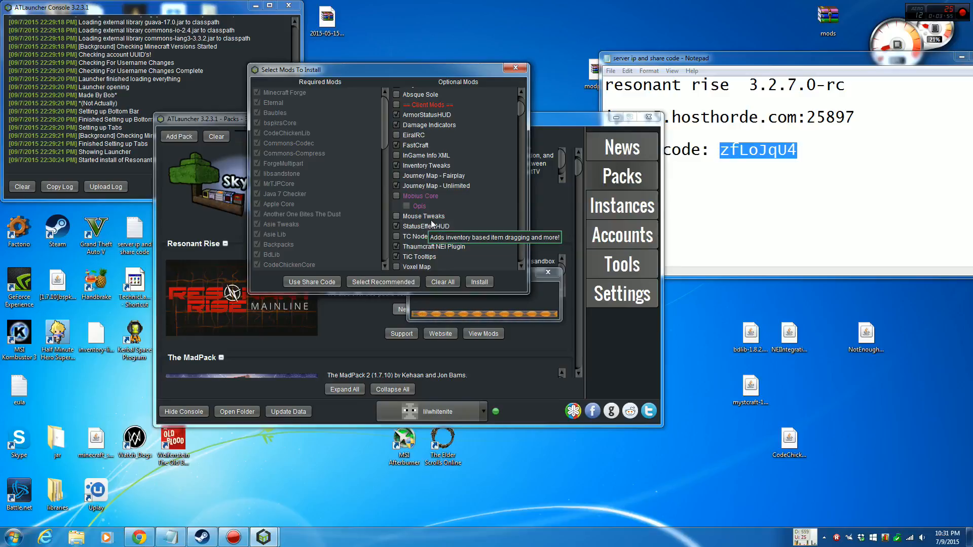
{"action": "mouse_move", "coordinate": [455, 208]}
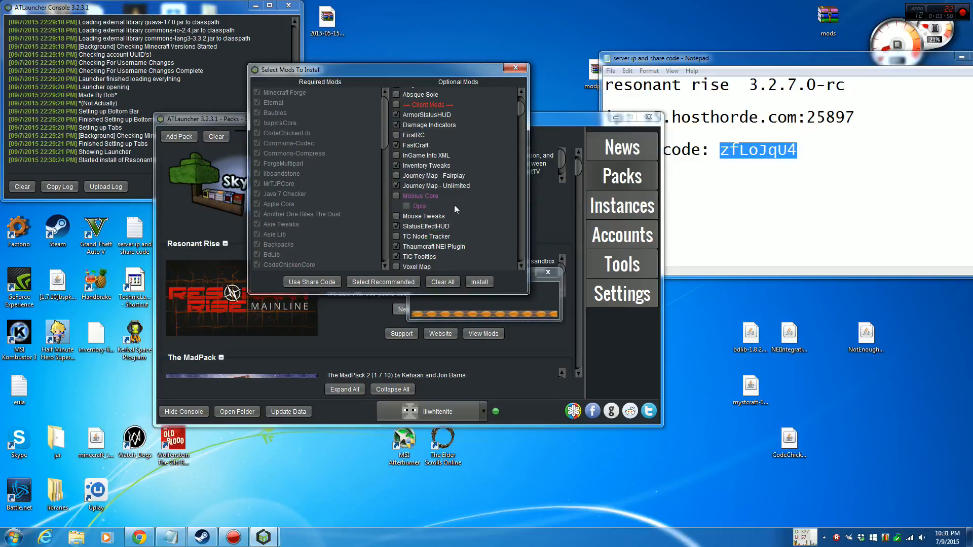
{"action": "mouse_move", "coordinate": [416, 135]}
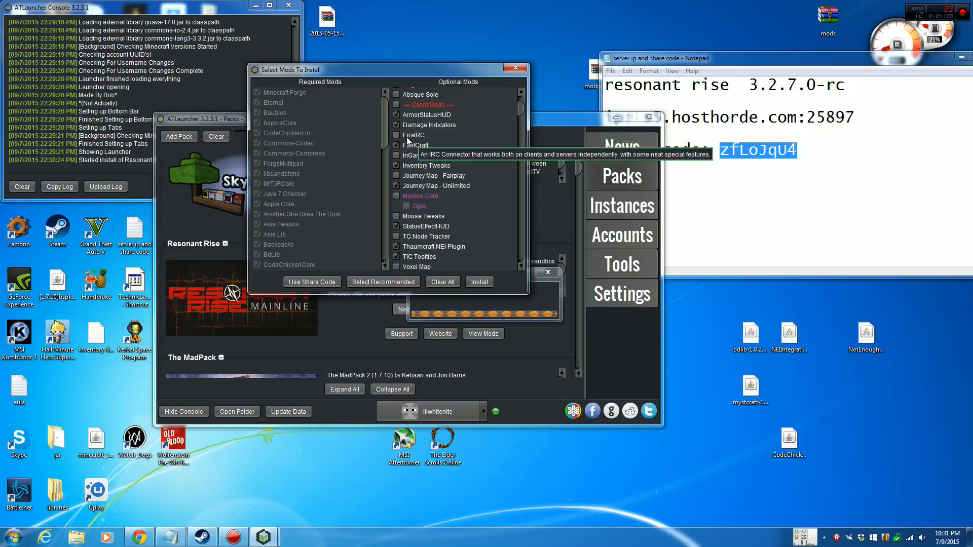
{"action": "mouse_move", "coordinate": [406, 141]}
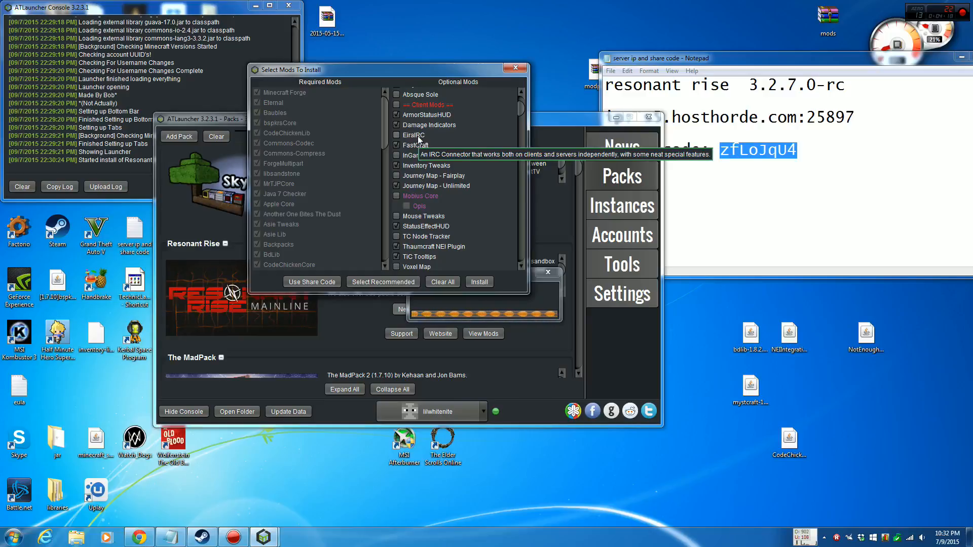
{"action": "mouse_move", "coordinate": [453, 165]}
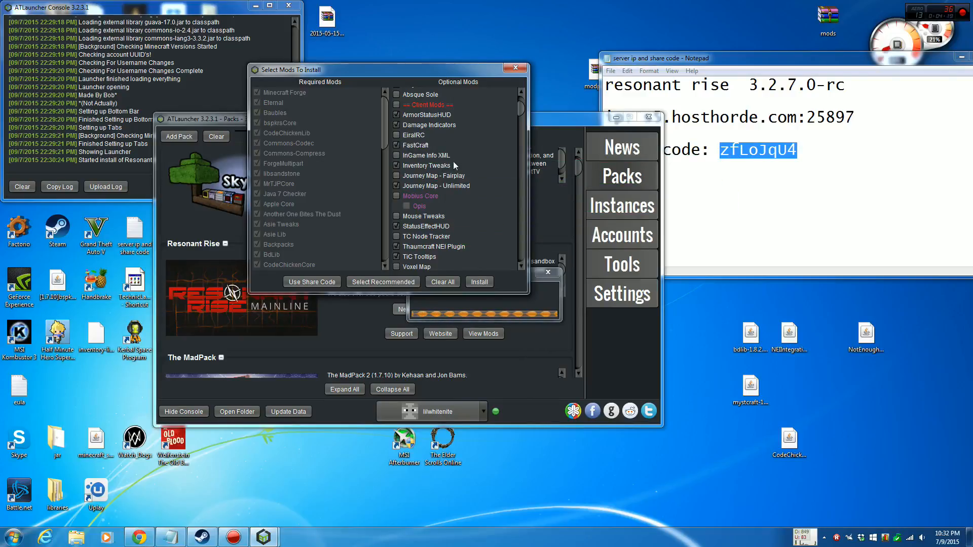
{"action": "scroll", "scroll_direction": "down", "scroll_amount": 3}
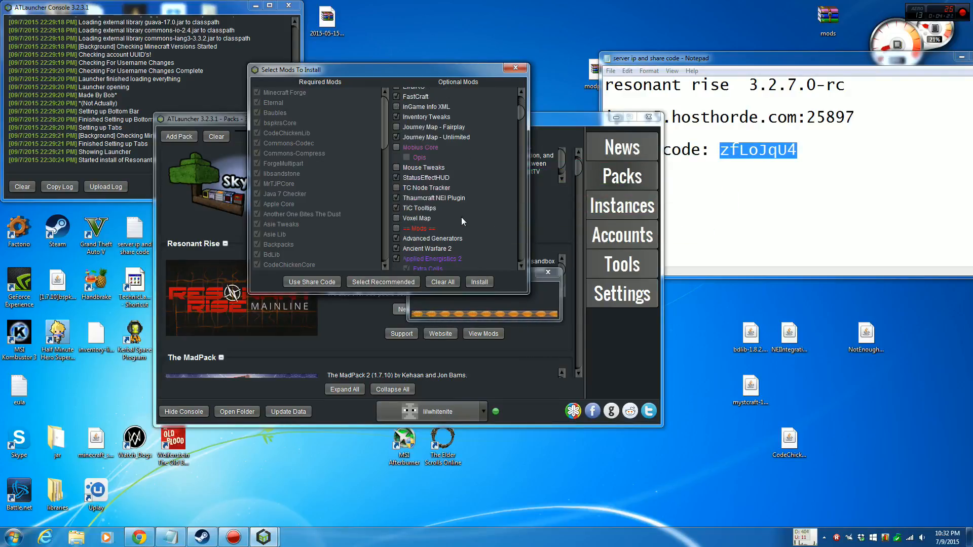
{"action": "mouse_move", "coordinate": [419, 208]}
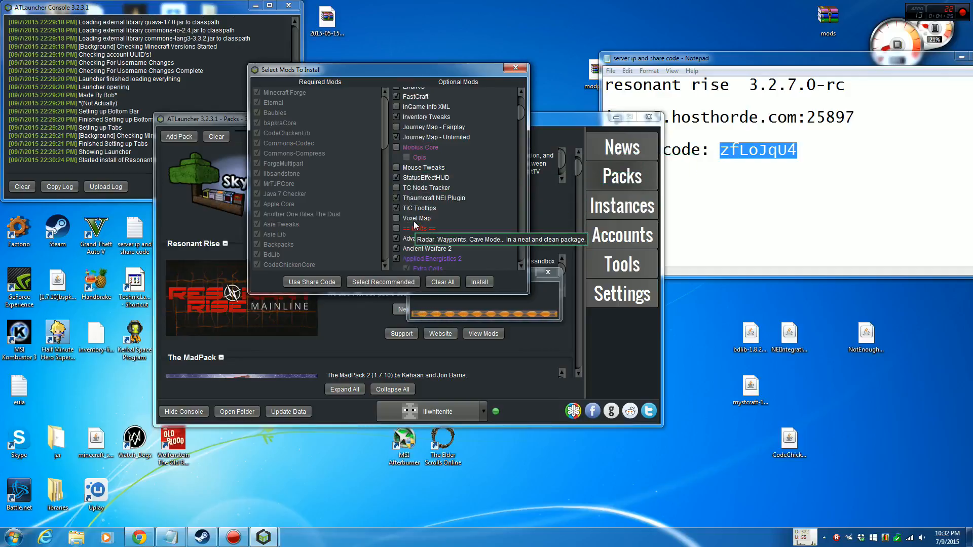
{"action": "mouse_move", "coordinate": [456, 224]}
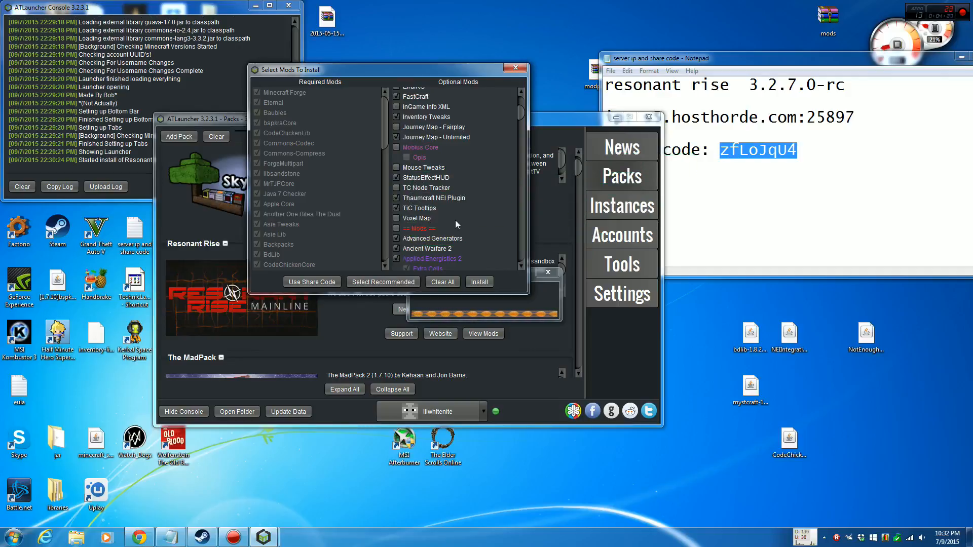
{"action": "scroll", "scroll_direction": "down", "scroll_amount": 3}
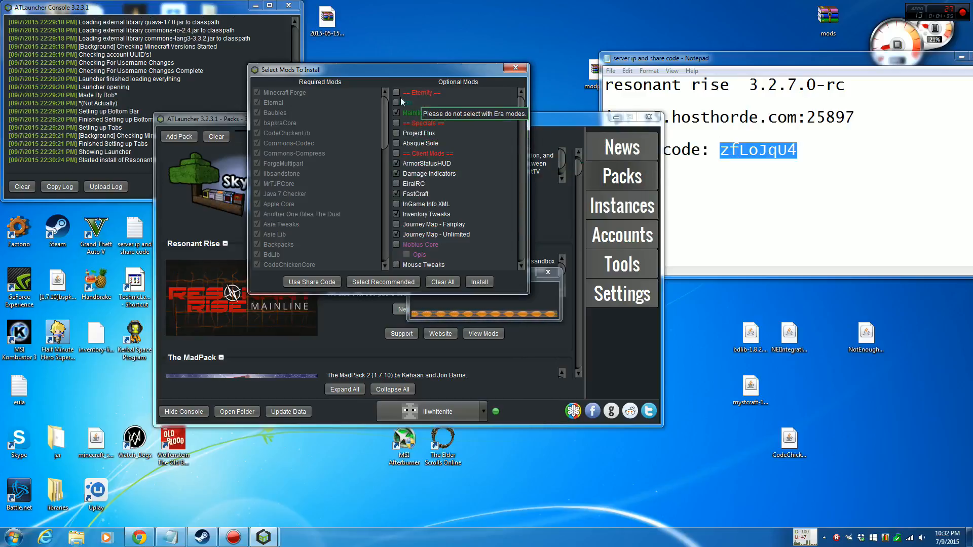
{"action": "mouse_move", "coordinate": [416, 118]}
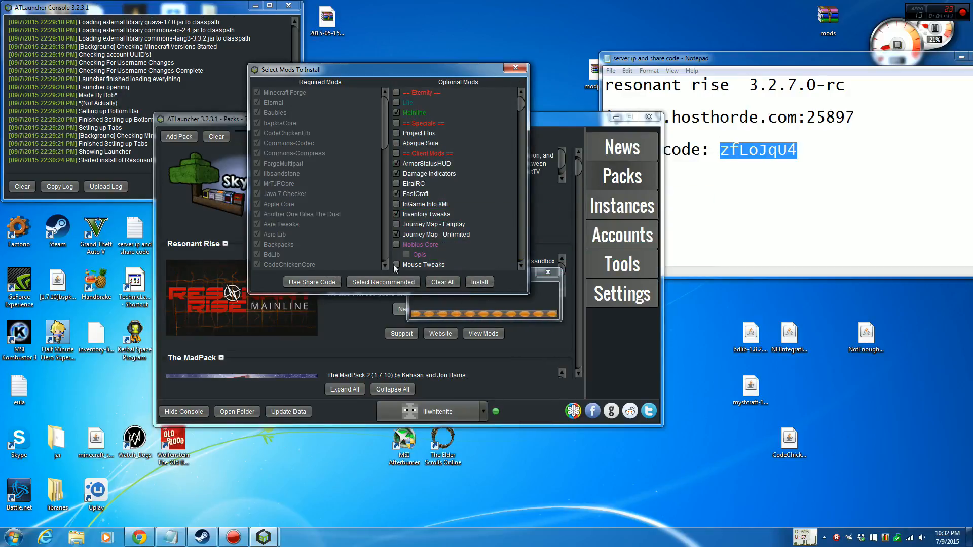
- Run the install, dismiss the error notice, and find Resonant Rise 3.2.7.0-RC in Instances
{"action": "left_click", "coordinate": [478, 281]}
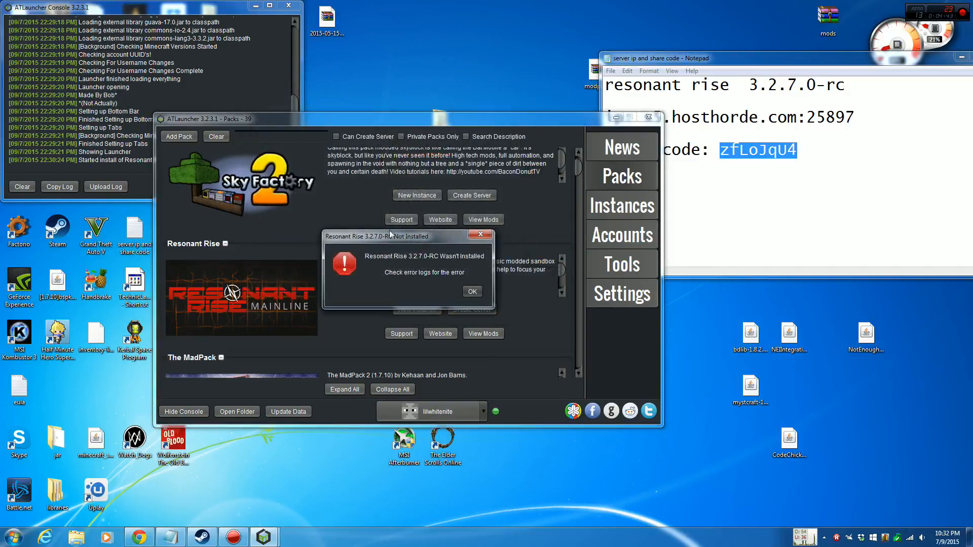
{"action": "left_click", "coordinate": [471, 291]}
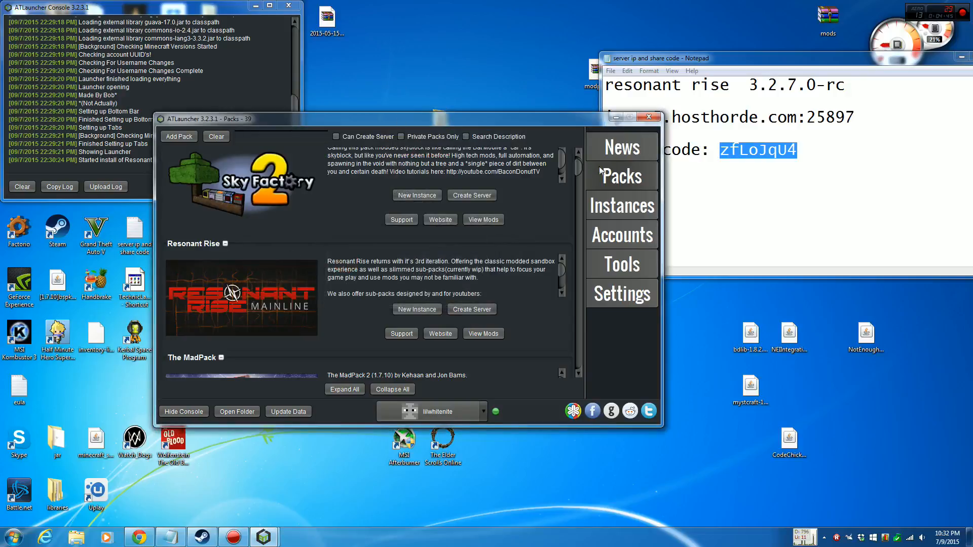
{"action": "left_click", "coordinate": [621, 205]}
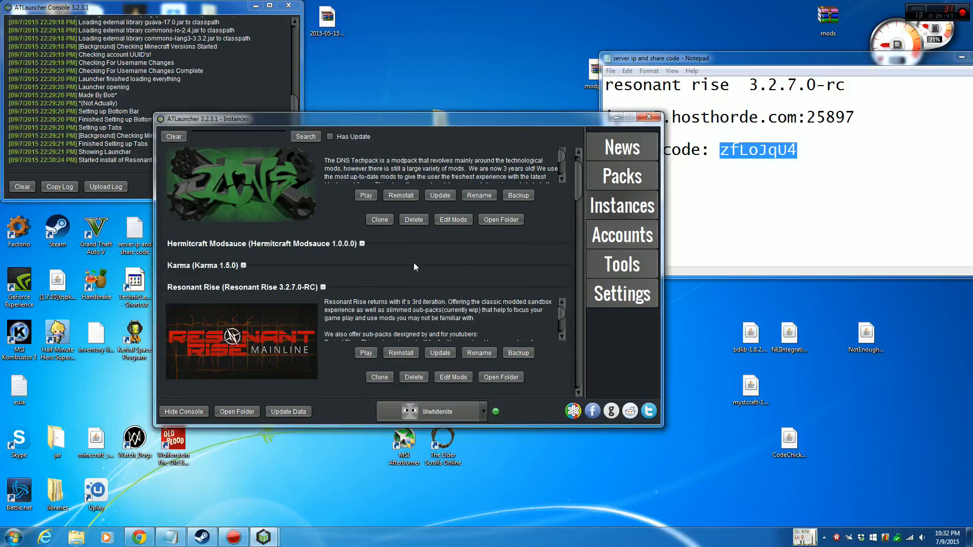
{"action": "scroll", "scroll_direction": "down", "scroll_amount": 3}
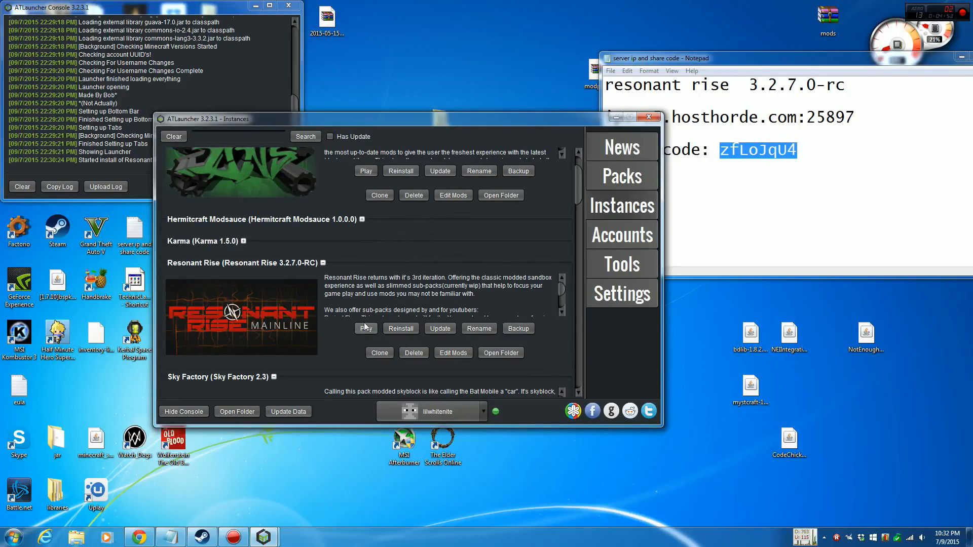
{"action": "left_click", "coordinate": [366, 329]}
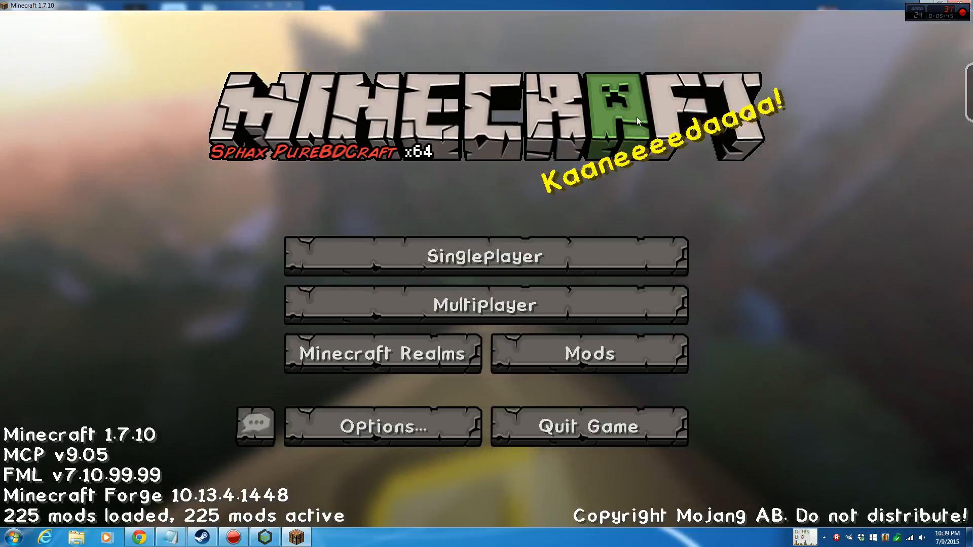
{"action": "mouse_move", "coordinate": [486, 305]}
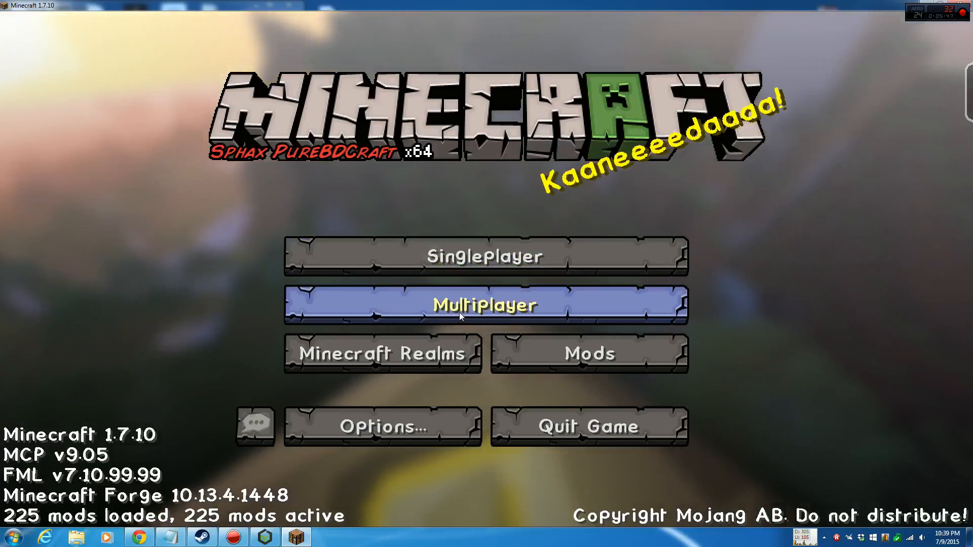
- From the Minecraft title screen, go to Multiplayer and start adding a new server
{"action": "left_click", "coordinate": [485, 305]}
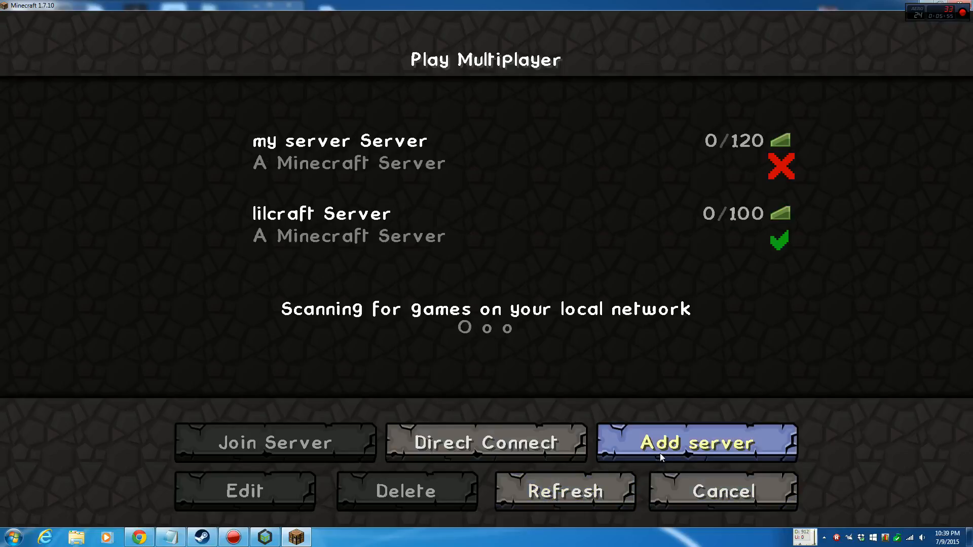
{"action": "left_click", "coordinate": [696, 443]}
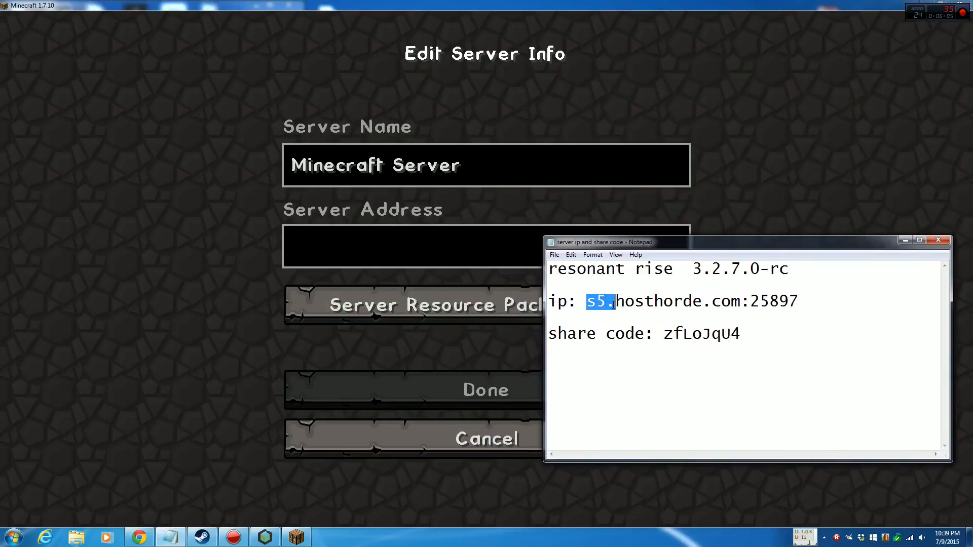
- Set the Minecraft Server entry address to s5.hosthorde.com:25897 from the notes and save it
{"action": "left_click_drag", "start_coordinate": [588, 301], "coordinate": [736, 301]}
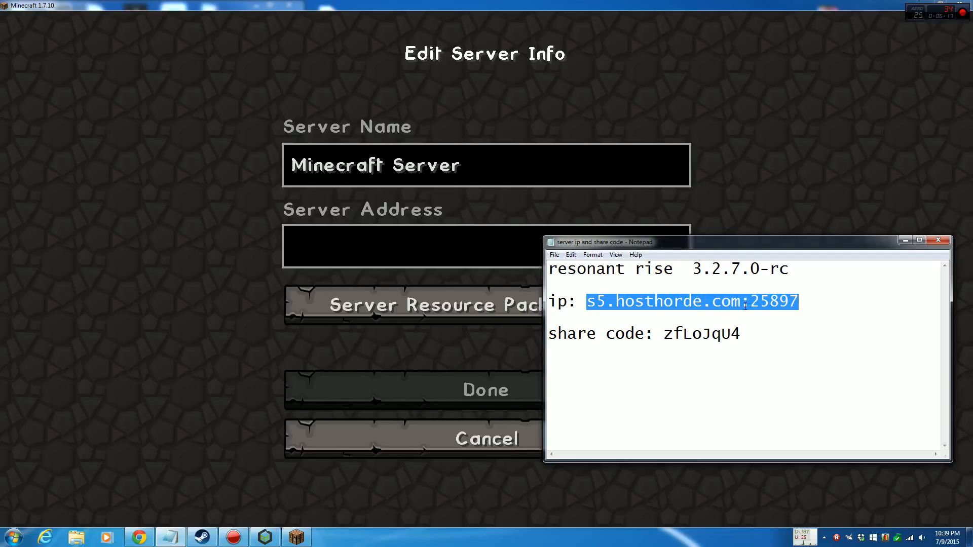
{"action": "left_click", "coordinate": [745, 302]}
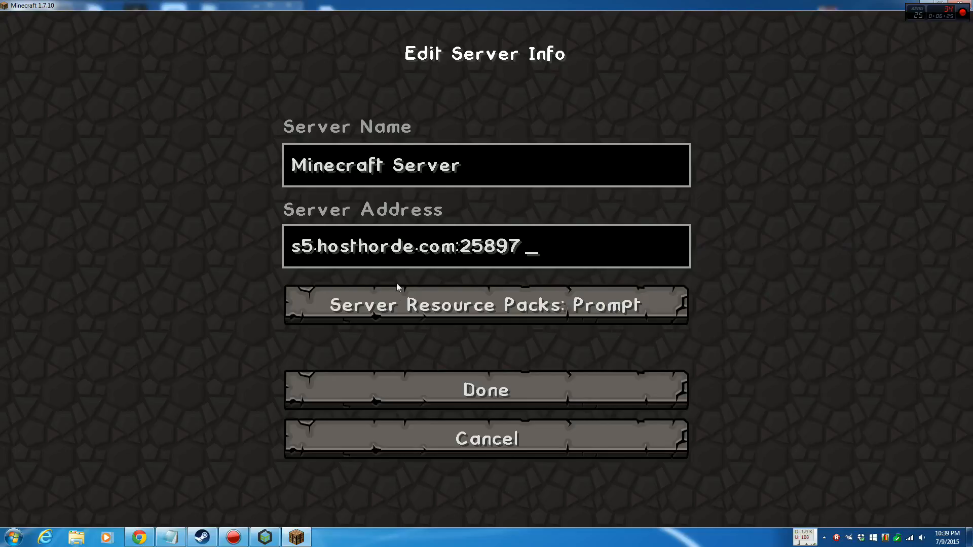
{"action": "left_click", "coordinate": [485, 389]}
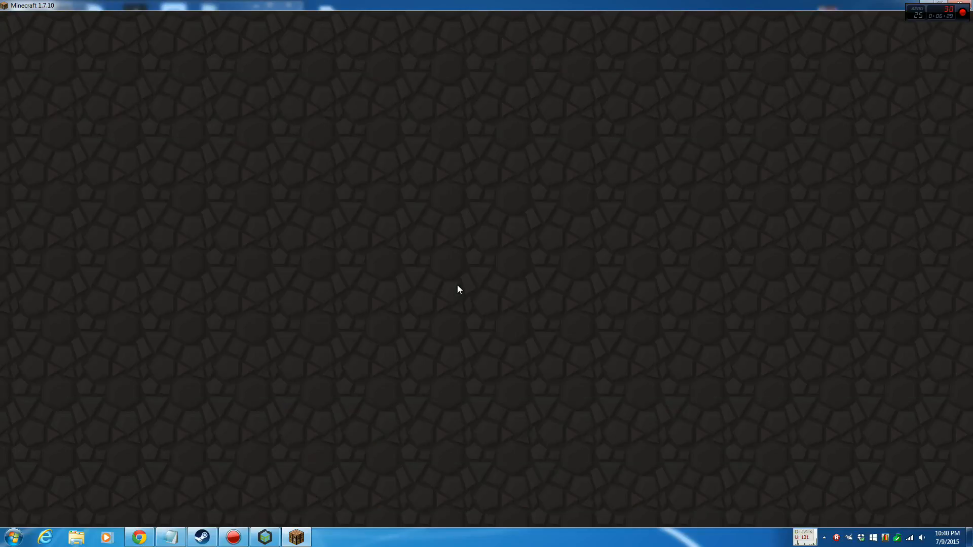
{"action": "mouse_move", "coordinate": [486, 294]}
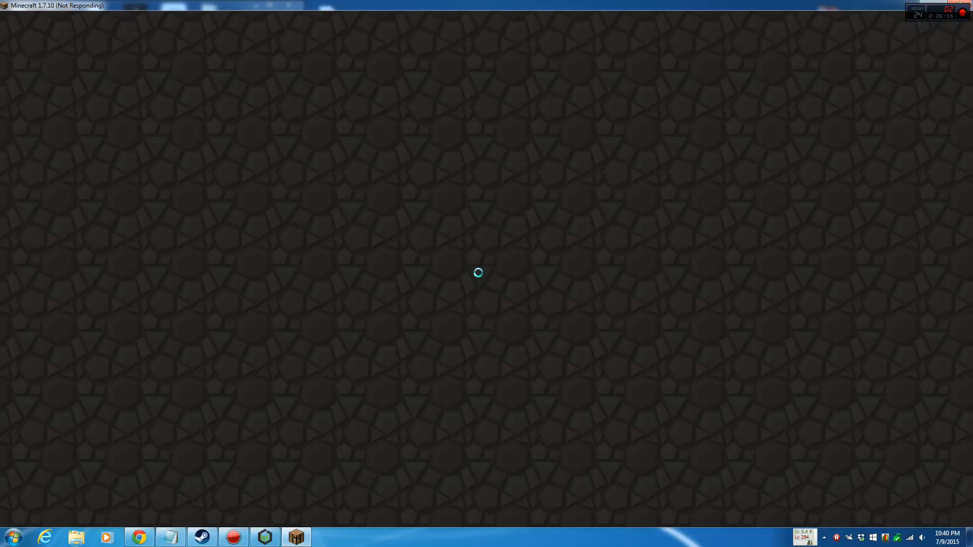
{"action": "mouse_move", "coordinate": [475, 267]}
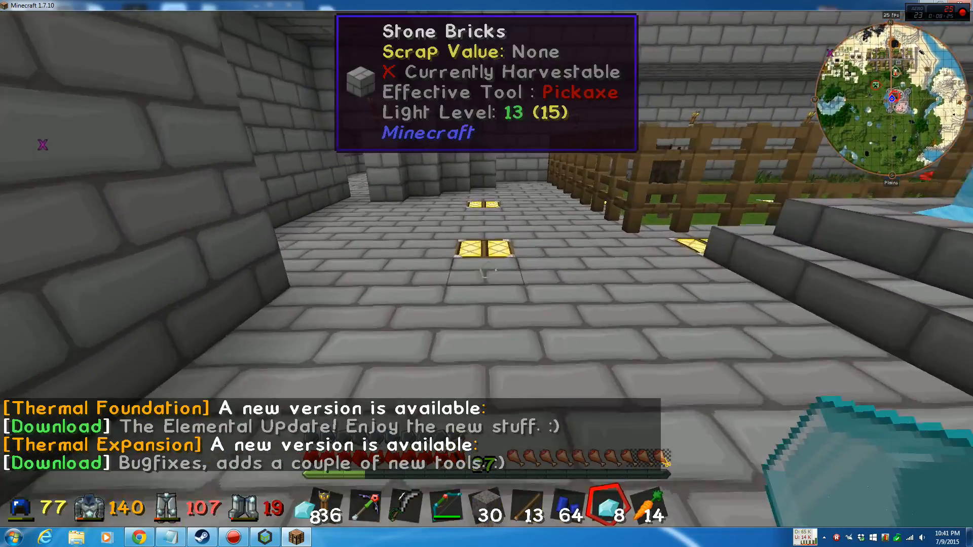
{"action": "mouse_move", "coordinate": [486, 248]}
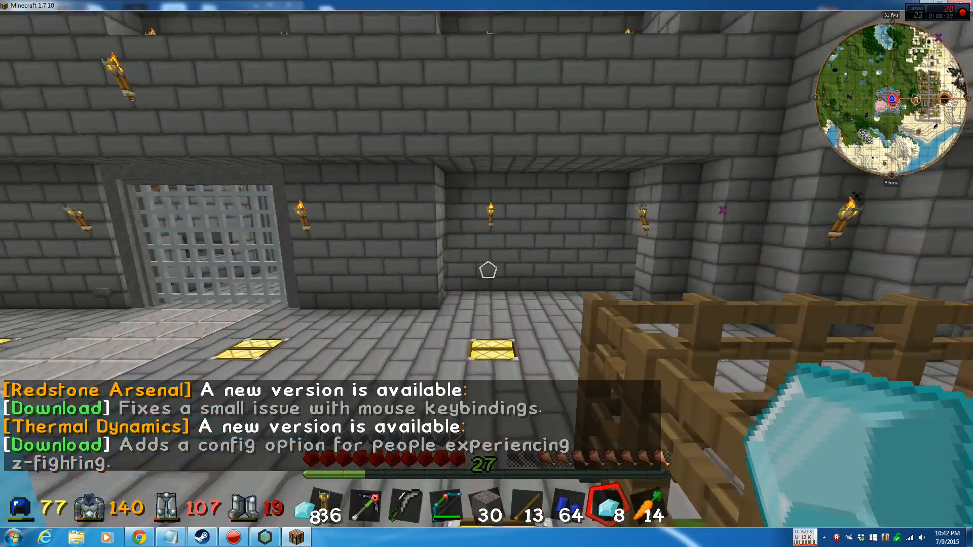
{"action": "mouse_move", "coordinate": [486, 267]}
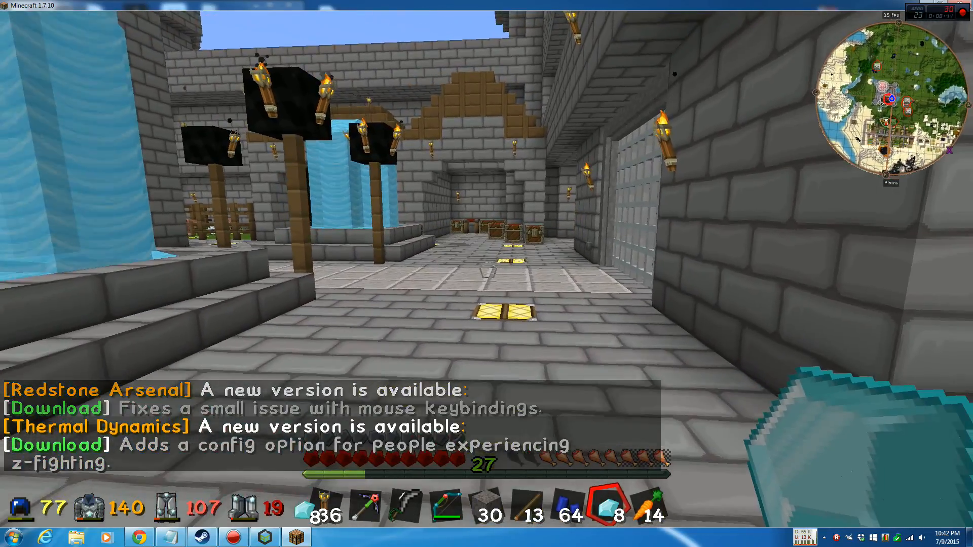